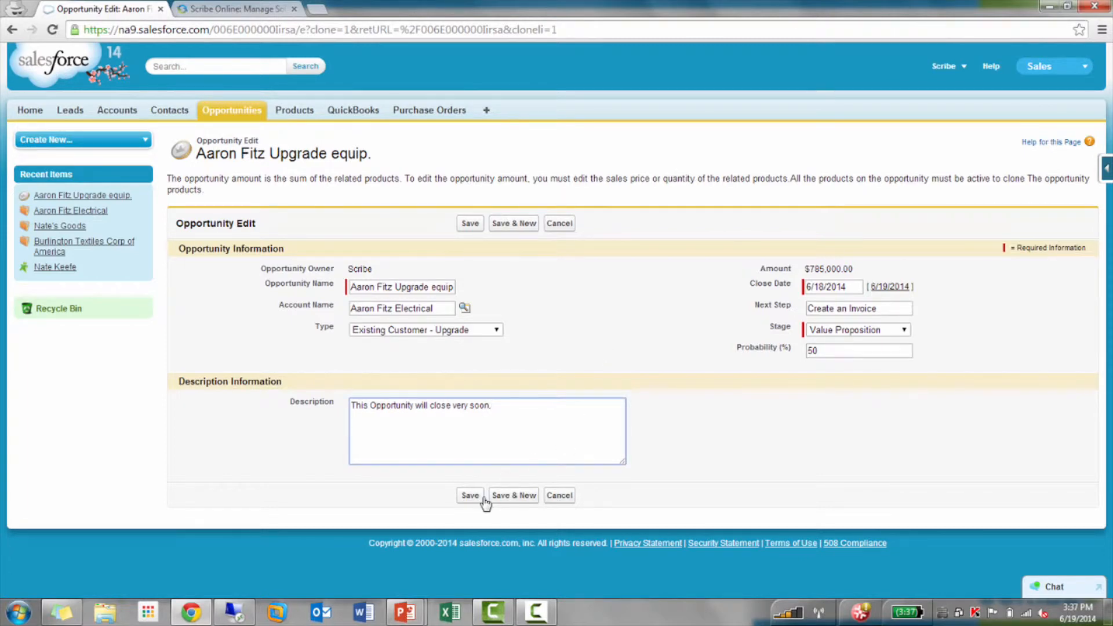
# Save the cloned Aaron Fitz Upgrade equip. opportunity with its four products
pyautogui.click(469, 495)
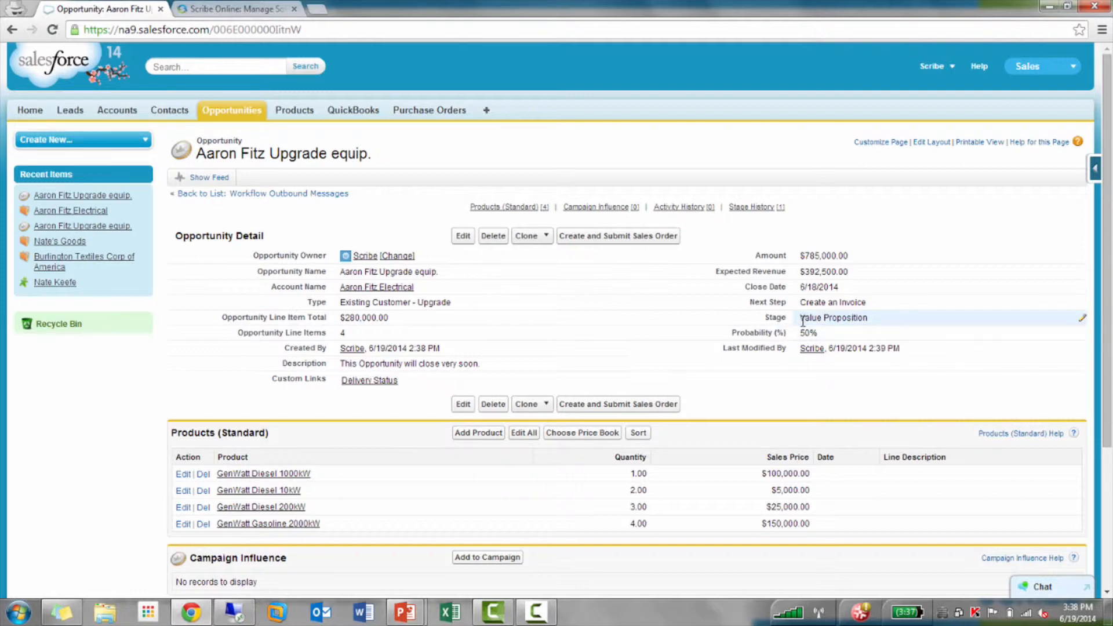
# Change the Aaron Fitz opportunity's stage to Closed Won and save it
pyautogui.click(504, 207)
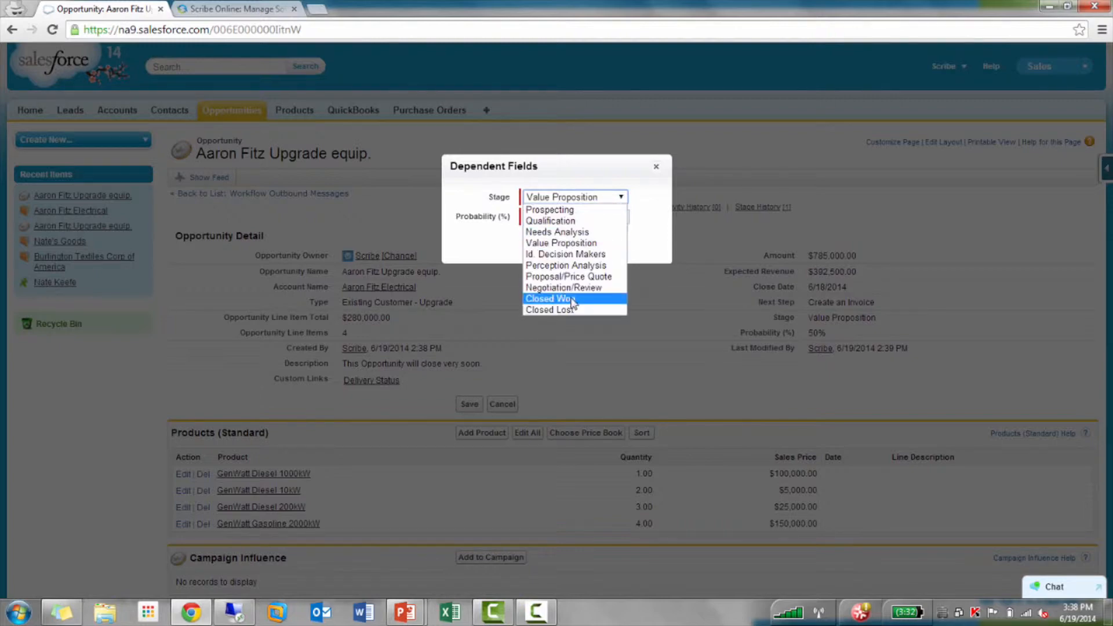
pyautogui.click(550, 298)
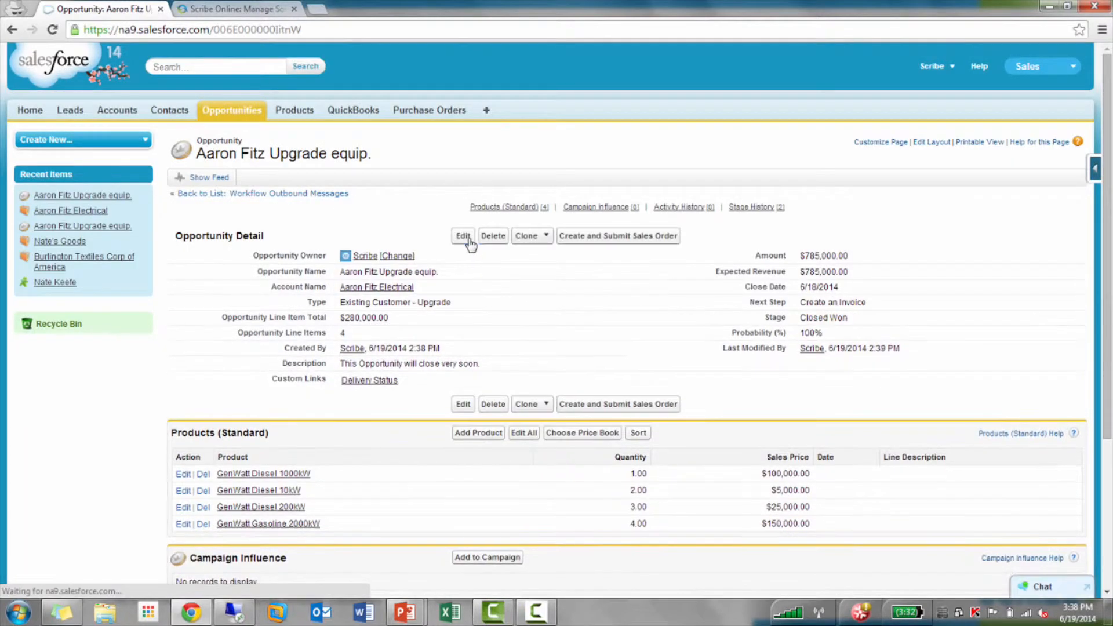
pyautogui.moveTo(463, 236)
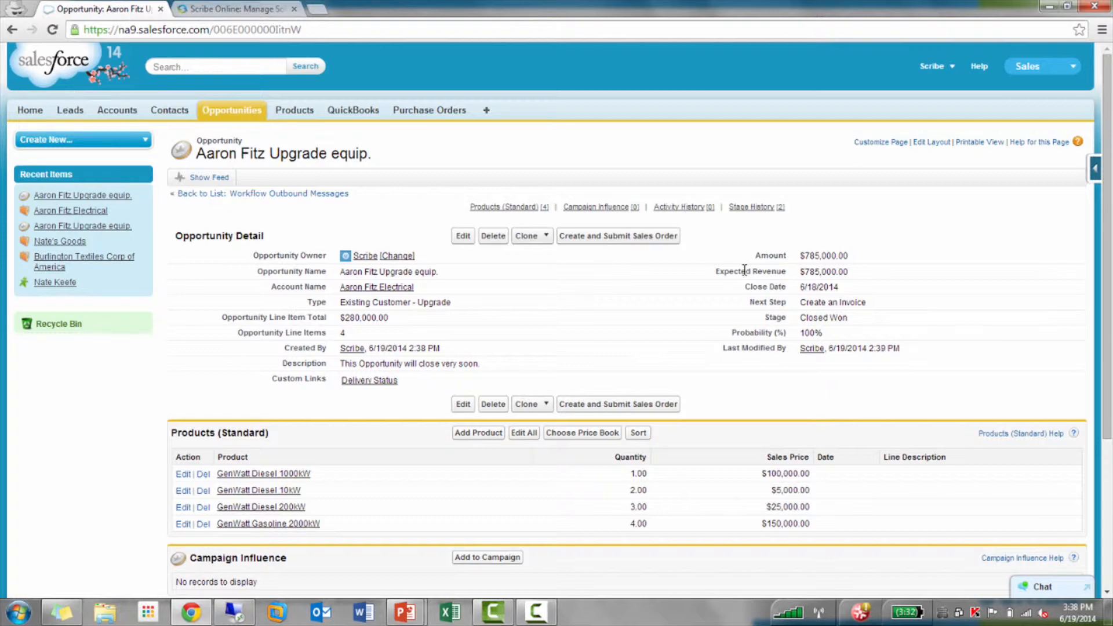
pyautogui.moveTo(646, 302)
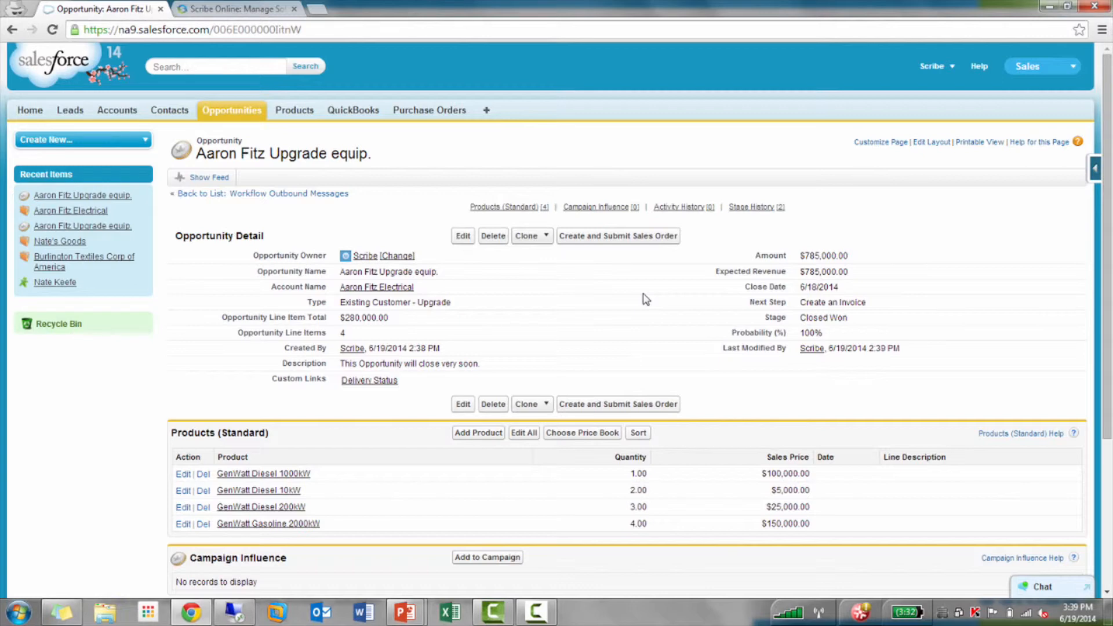
pyautogui.moveTo(254, 612)
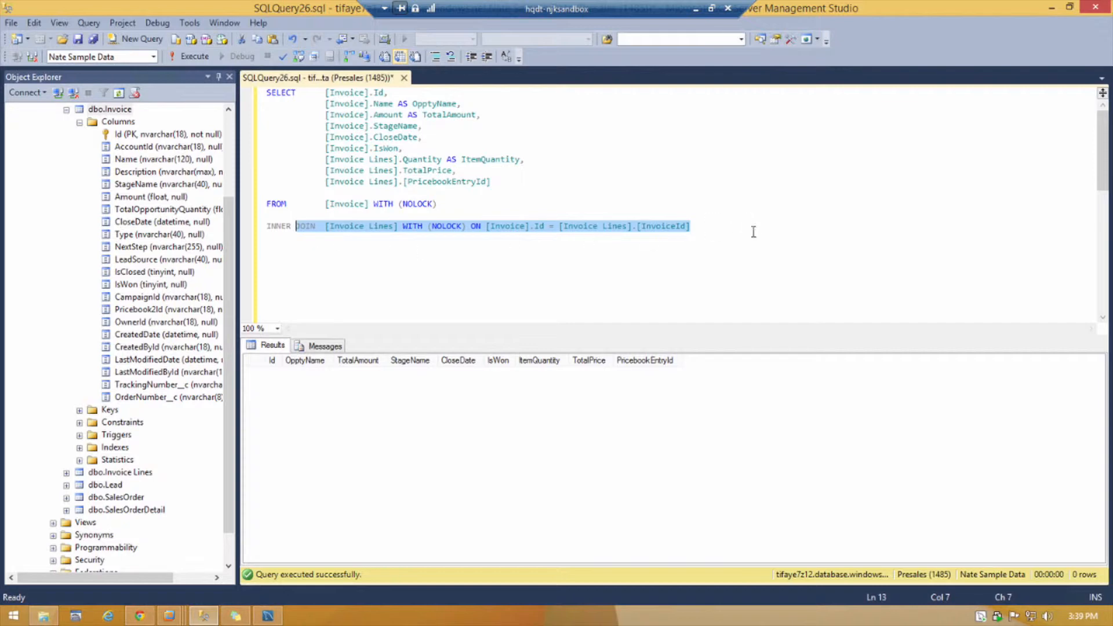
# Run the whole Invoice/Invoice Lines join query and check the first row's quantity
pyautogui.click(195, 56)
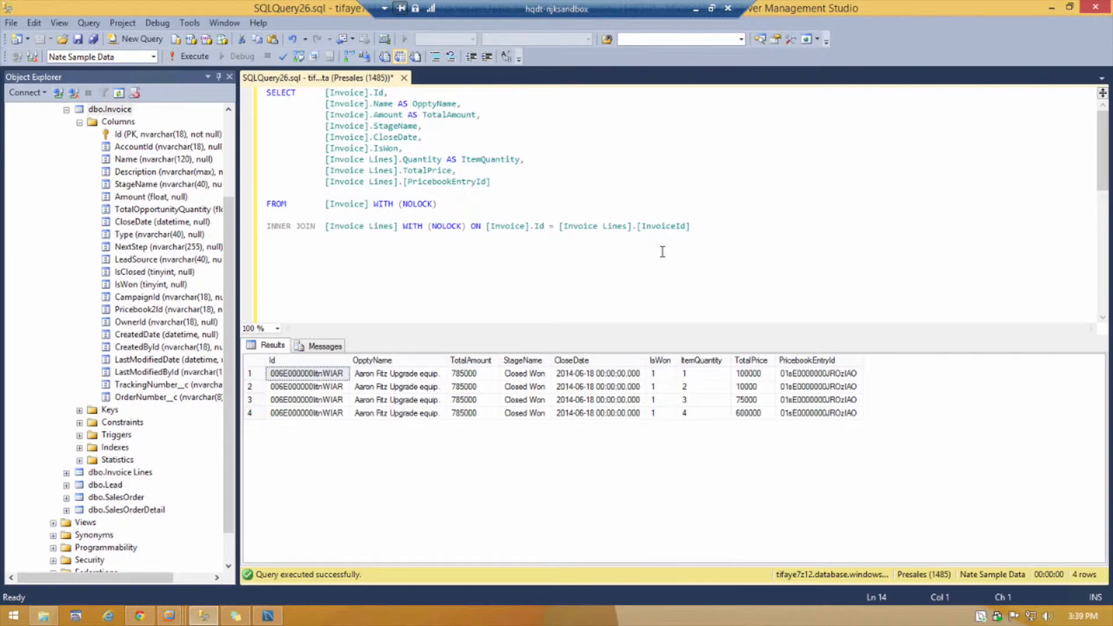
pyautogui.moveTo(575, 229)
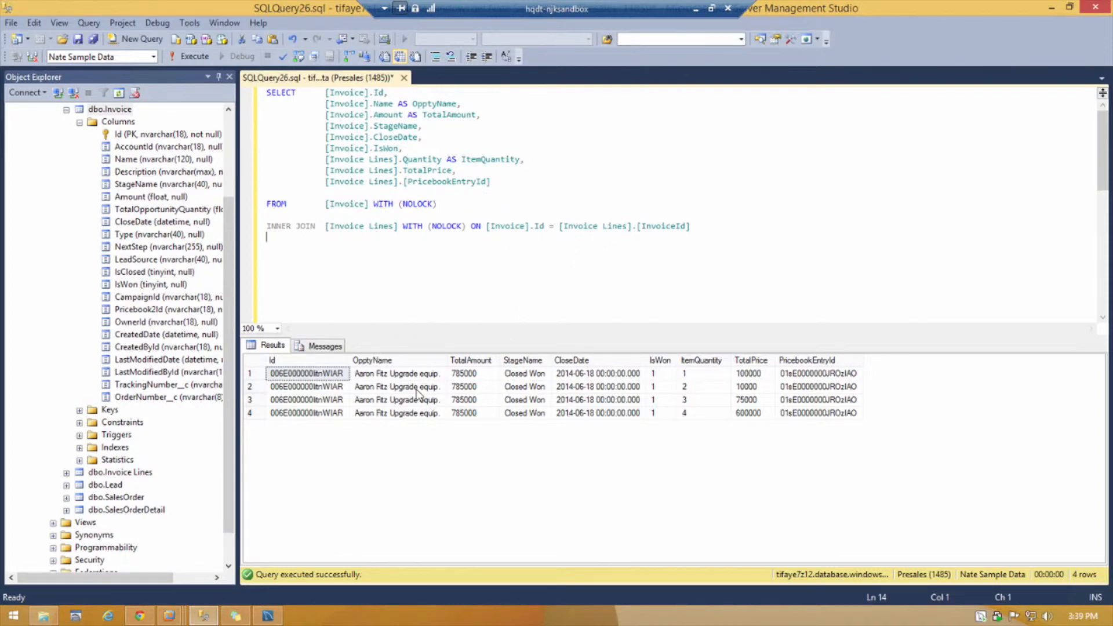
pyautogui.click(371, 360)
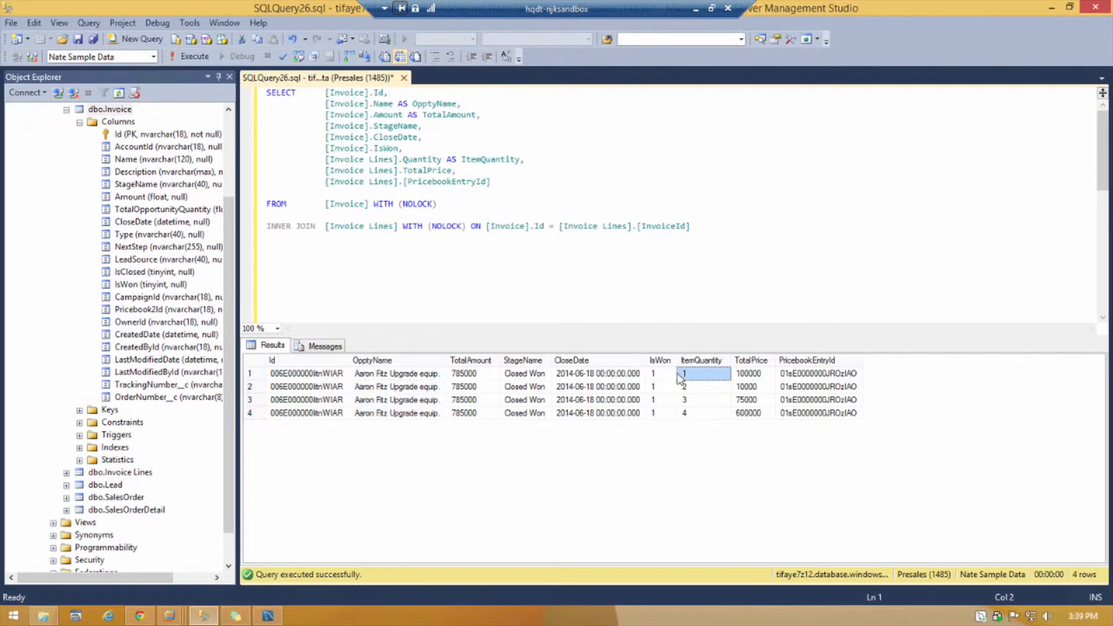
pyautogui.moveTo(693, 8)
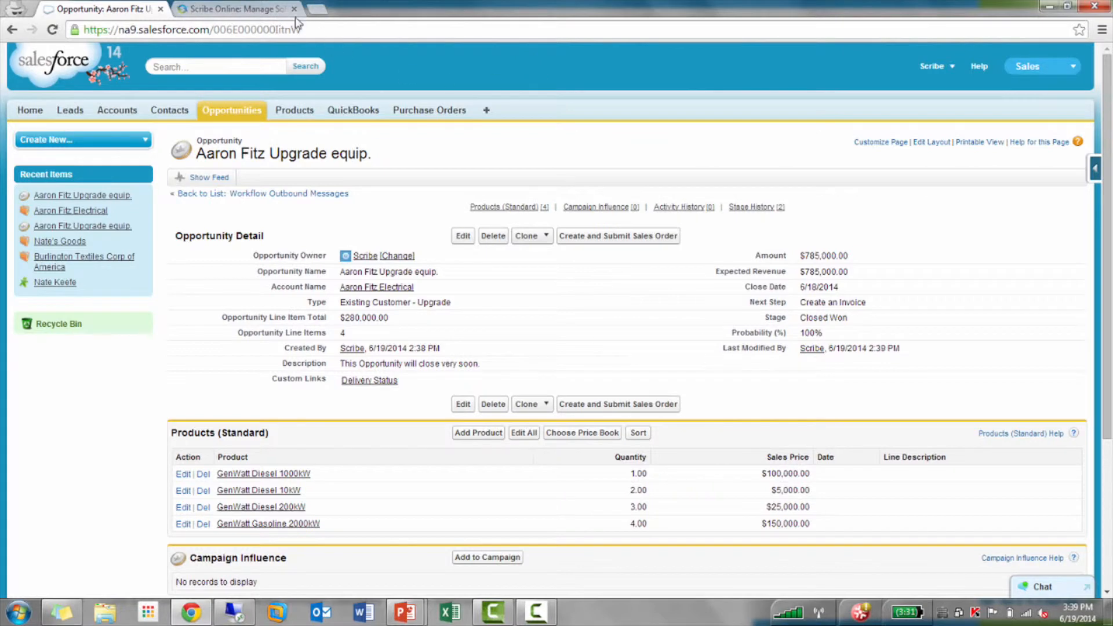
# Review the Salesforce IP range rules under Organization > Security and save the settings
pyautogui.click(234, 8)
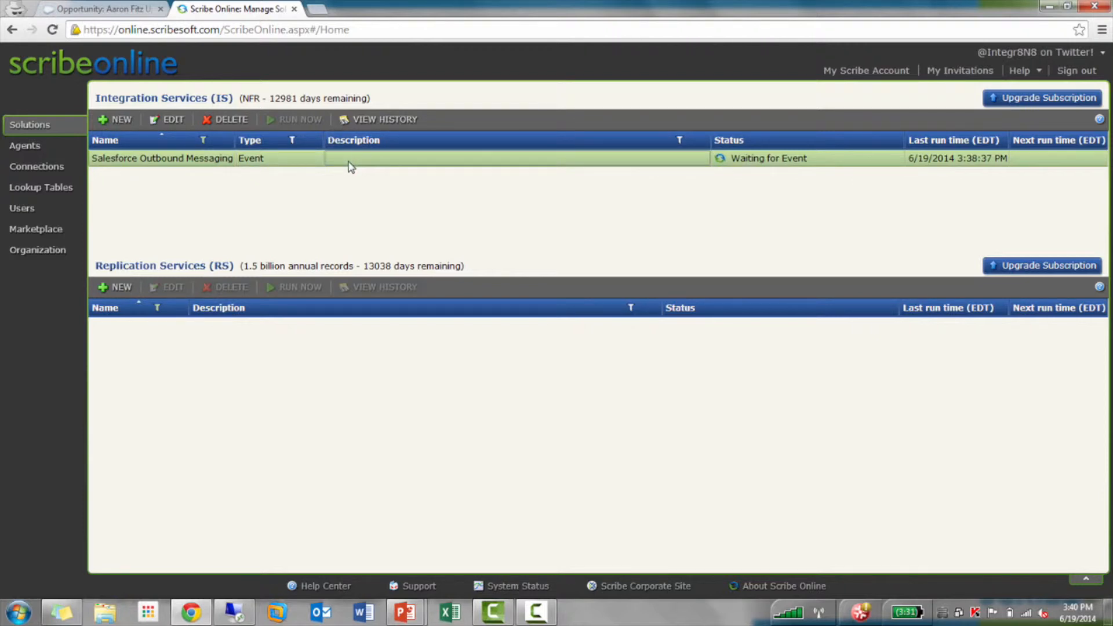
pyautogui.moveTo(90, 261)
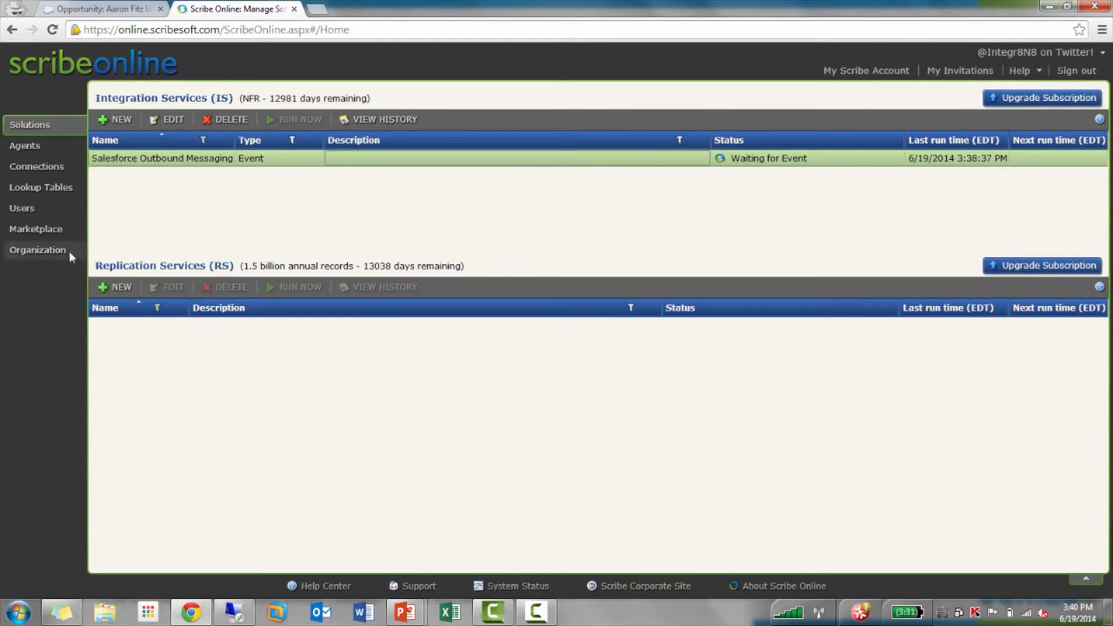
pyautogui.click(38, 250)
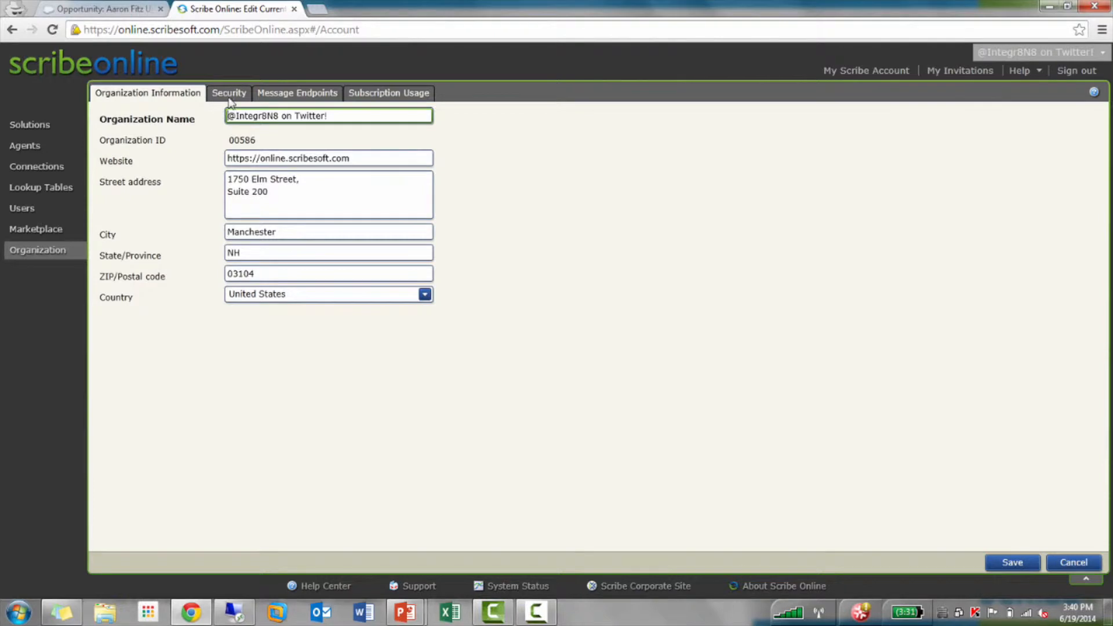
pyautogui.click(229, 92)
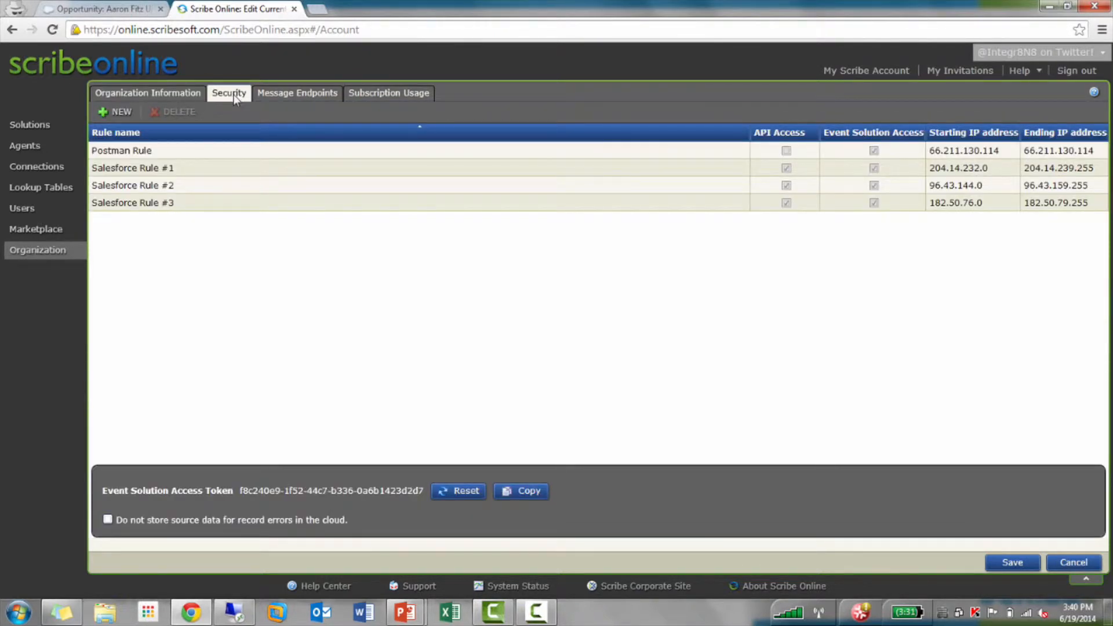
pyautogui.moveTo(623, 124)
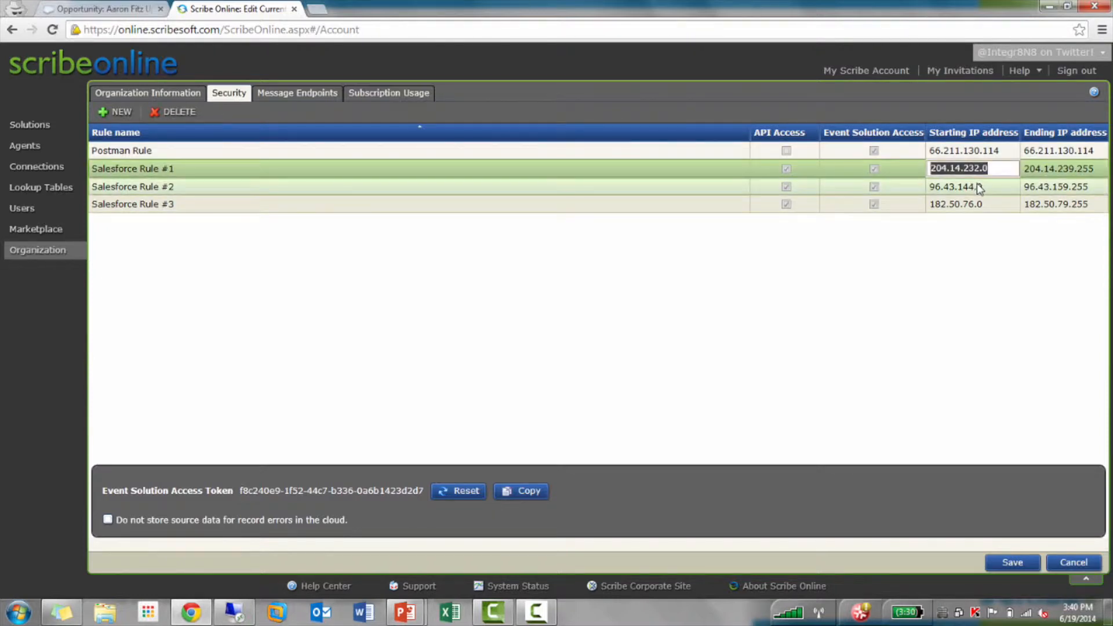
pyautogui.click(954, 186)
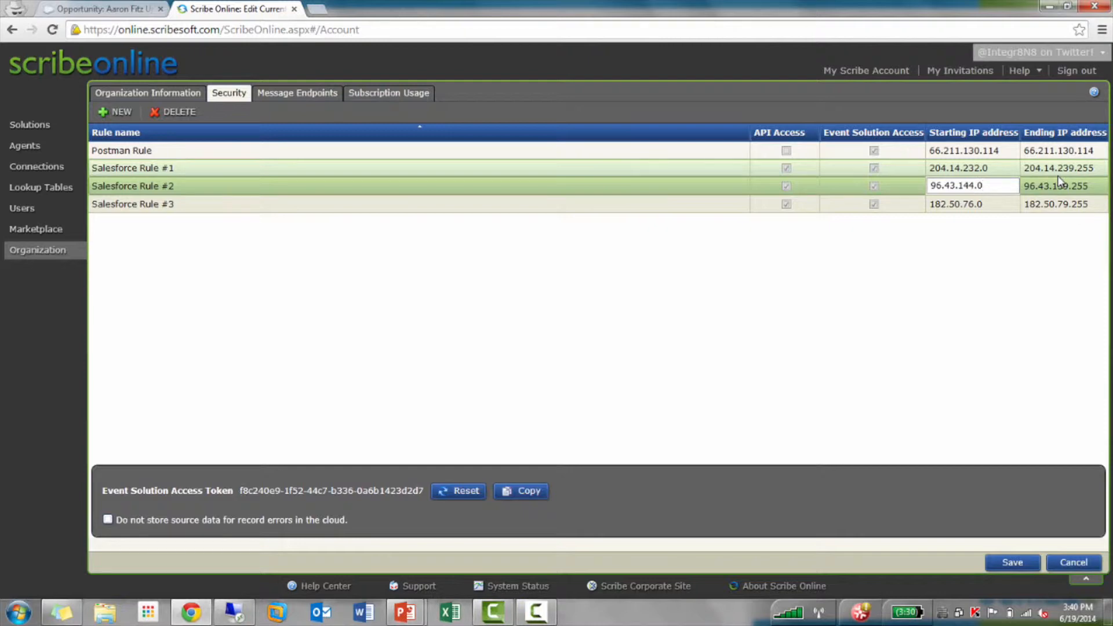
pyautogui.click(971, 186)
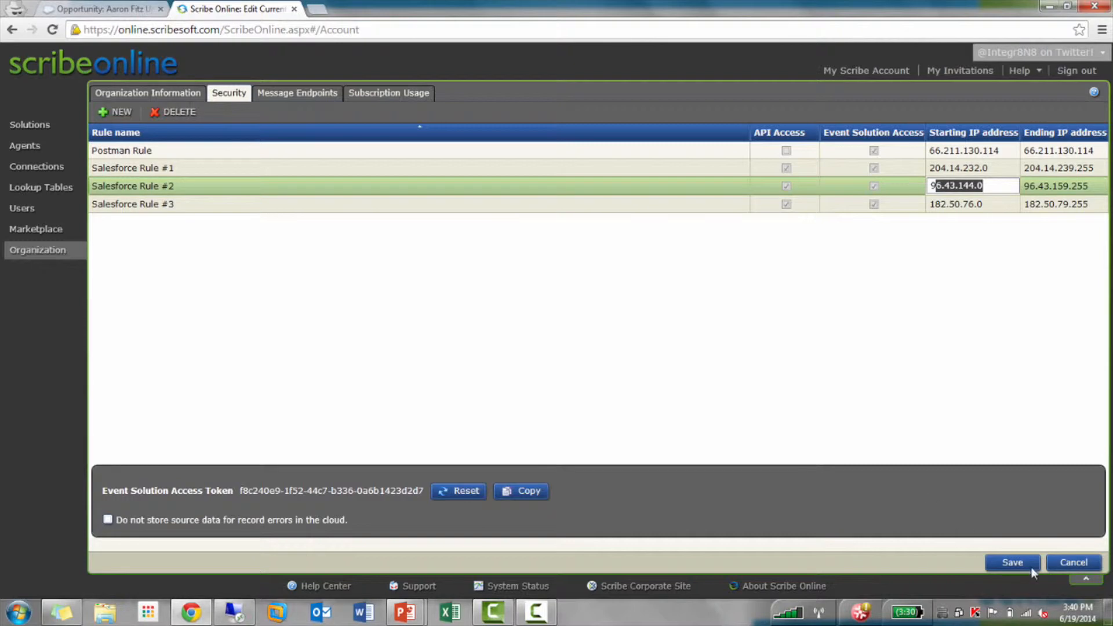
pyautogui.click(1012, 562)
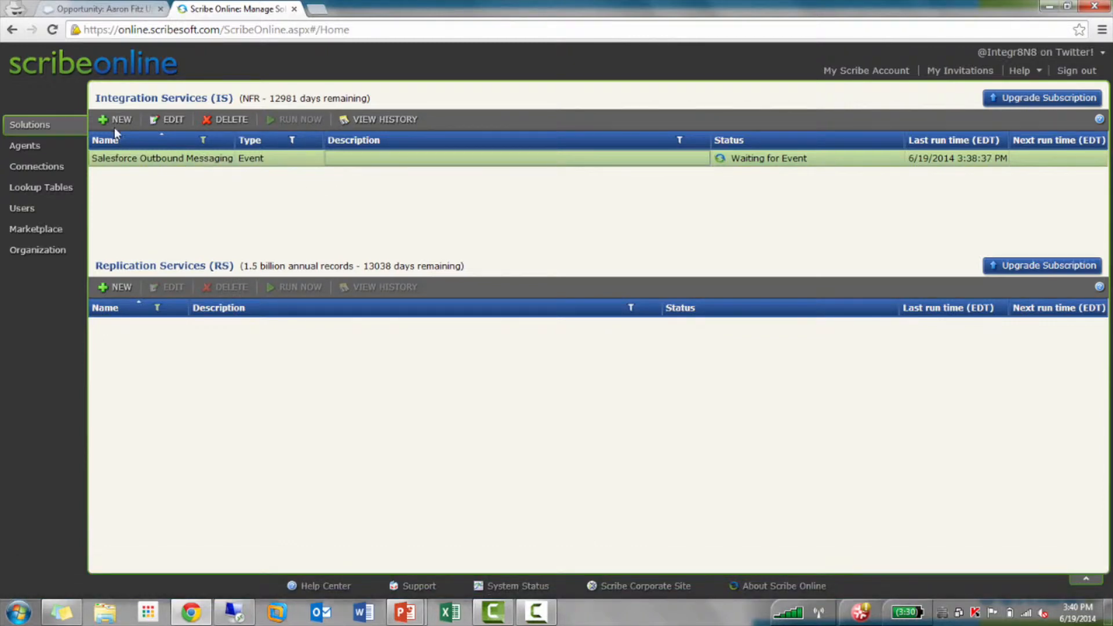
# Open the Salesforce Outbound Messaging solution and go to its maps
pyautogui.click(114, 118)
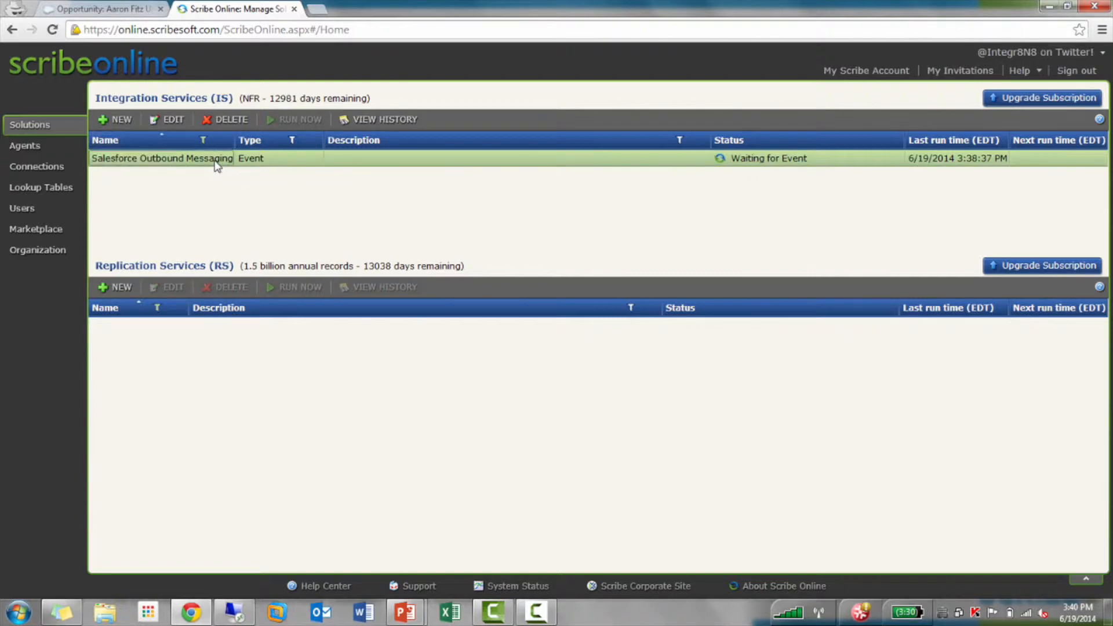
pyautogui.doubleClick(161, 157)
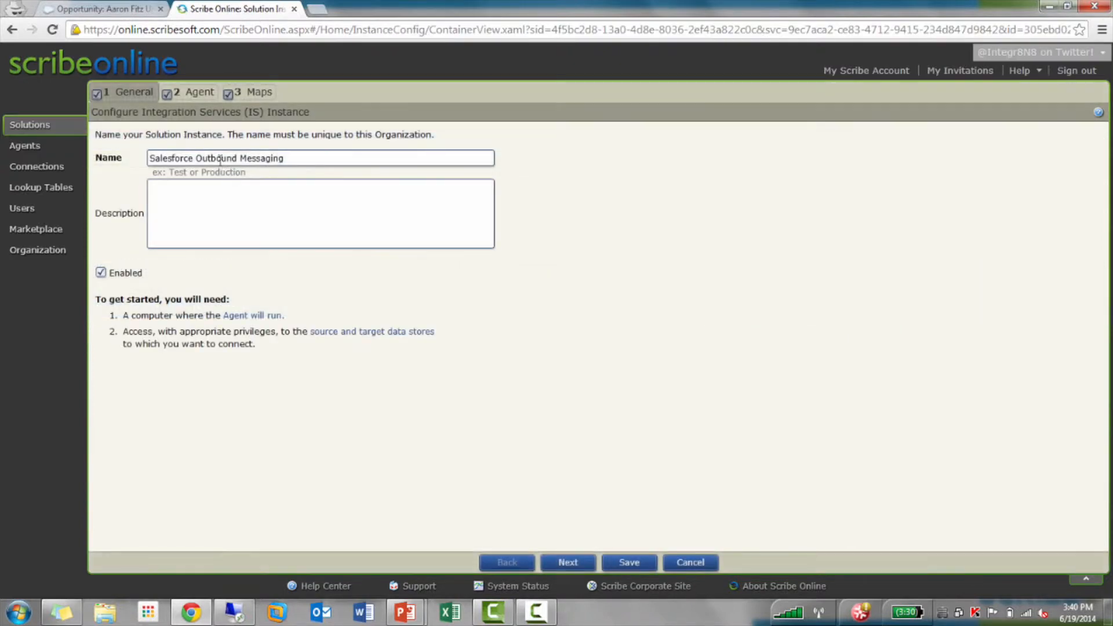
pyautogui.click(199, 91)
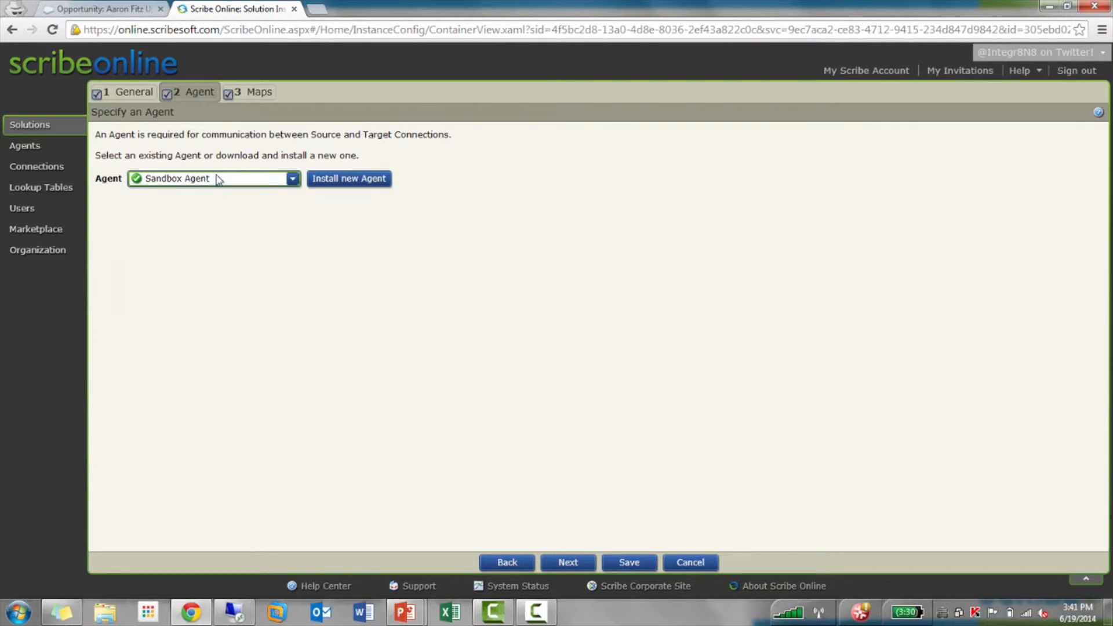
pyautogui.moveTo(189, 181)
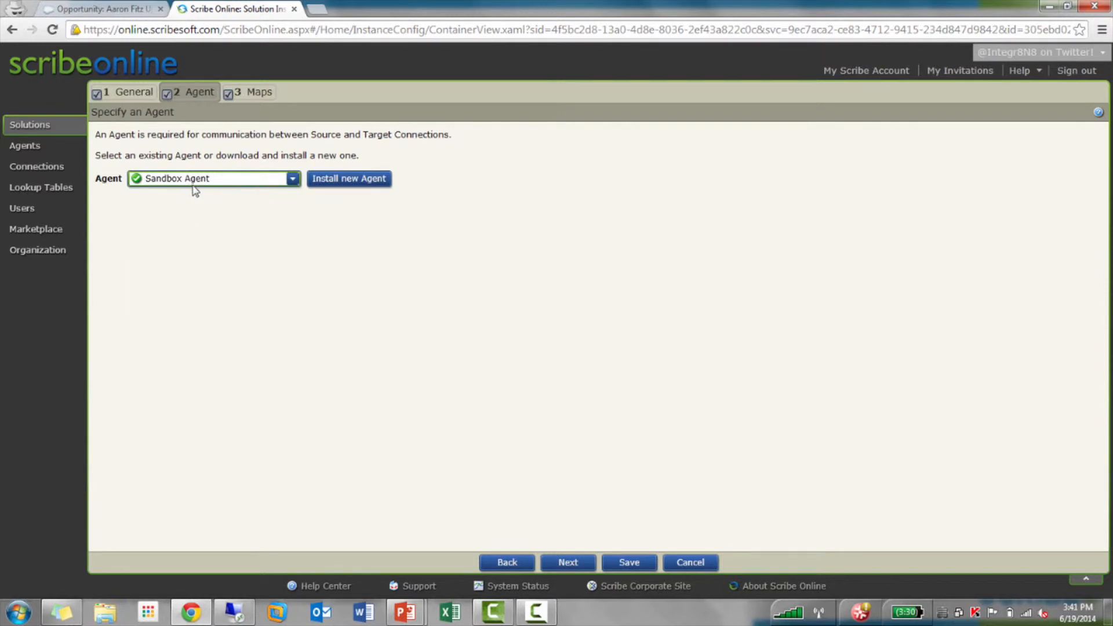
pyautogui.moveTo(240, 113)
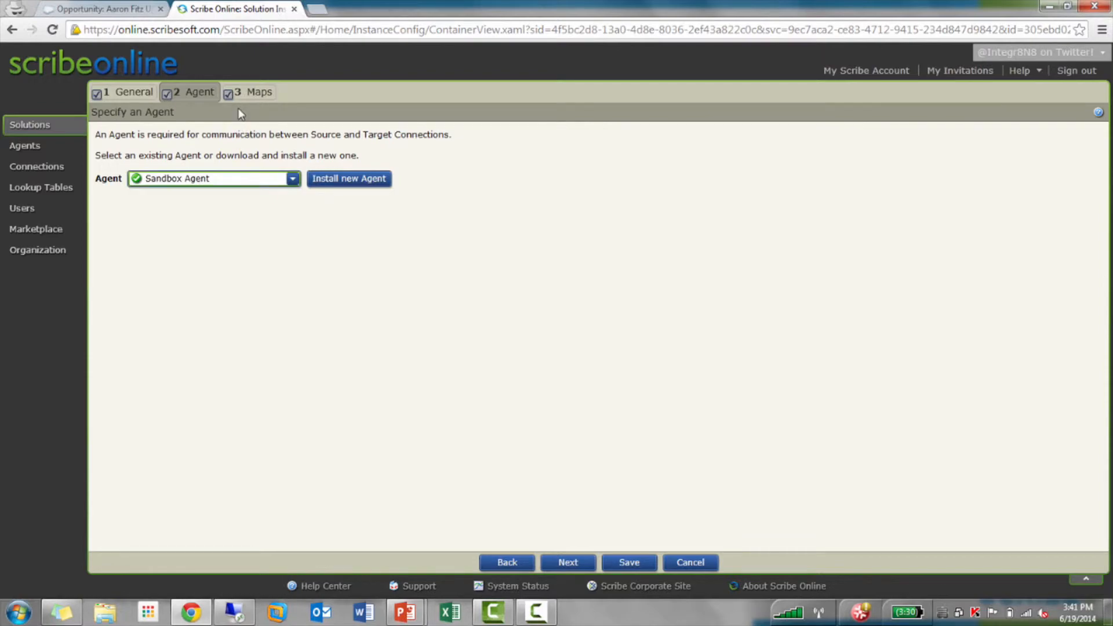
pyautogui.click(258, 92)
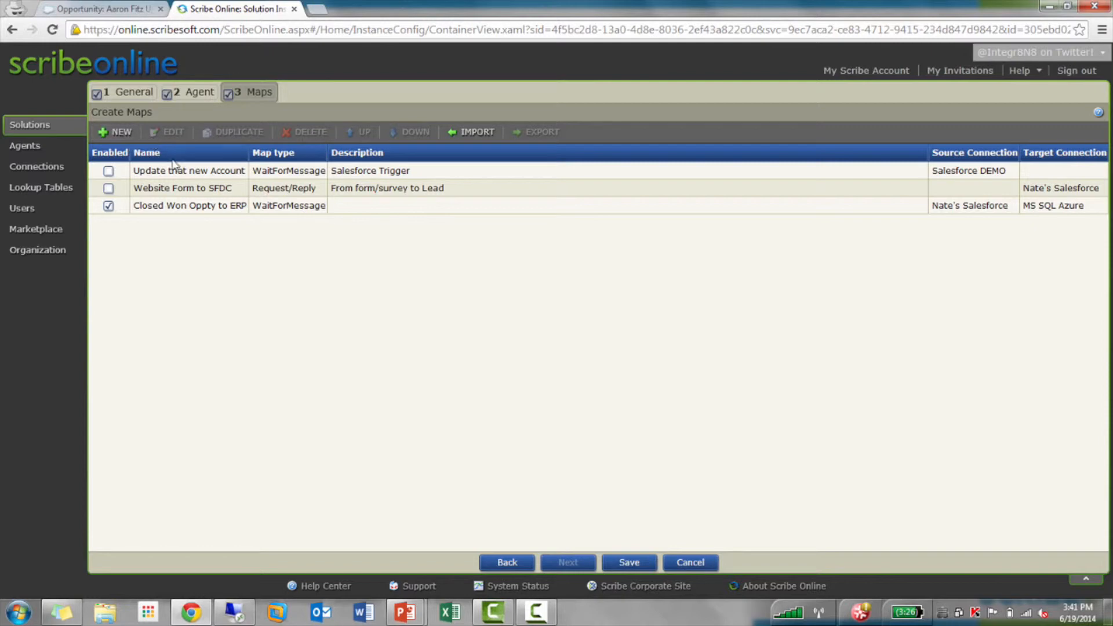
# Open the Closed Won Oppty to ERP map for editing
pyautogui.click(189, 206)
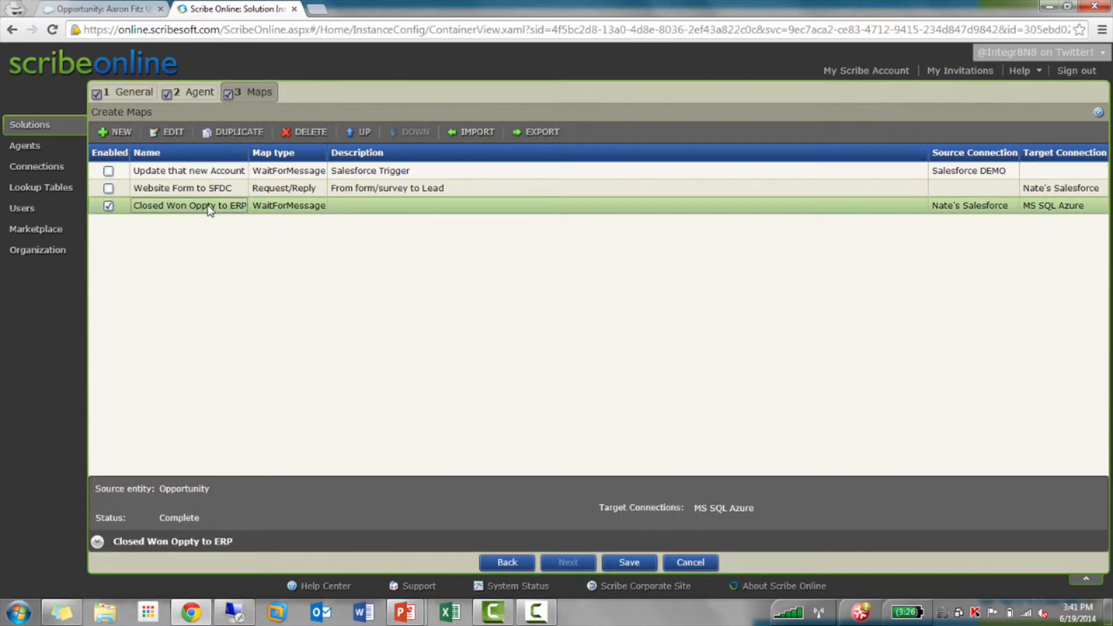
pyautogui.rightClick(210, 206)
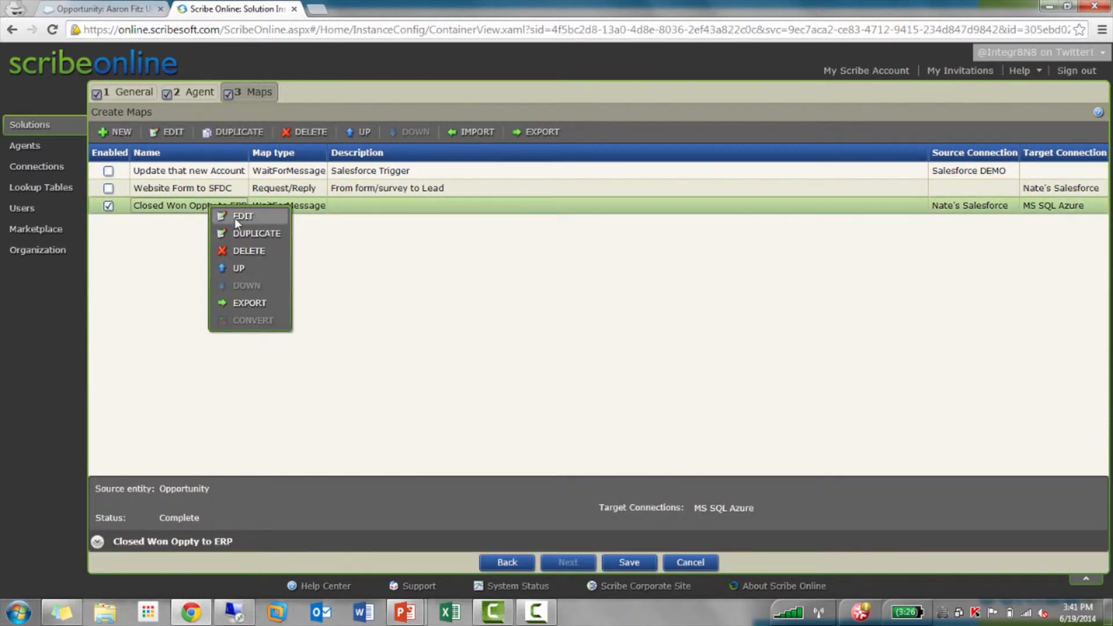
pyautogui.click(242, 216)
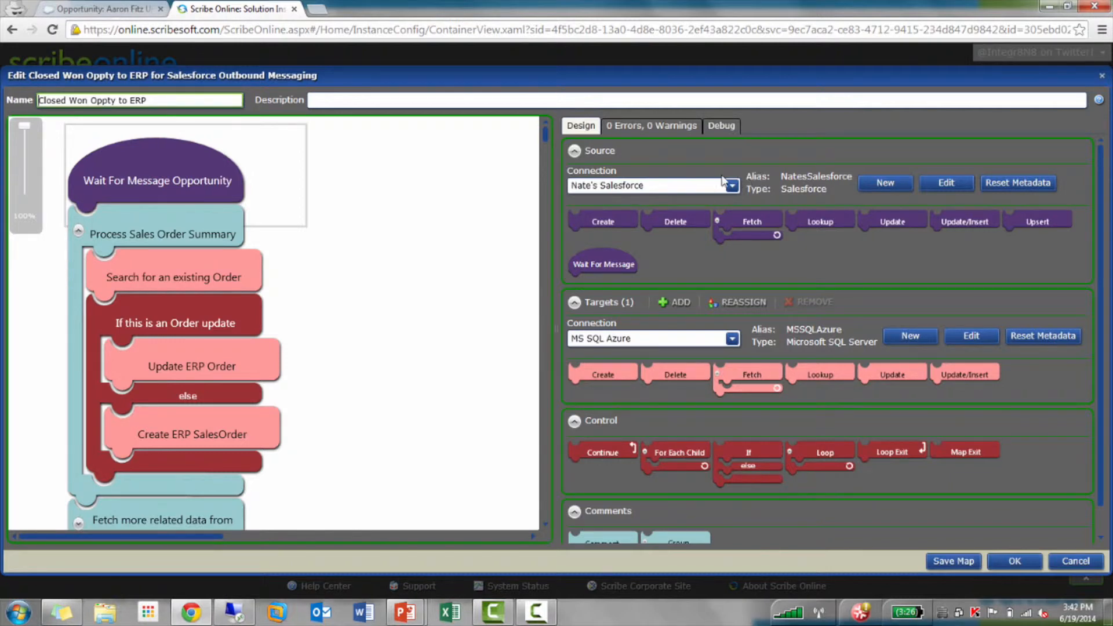
pyautogui.click(731, 185)
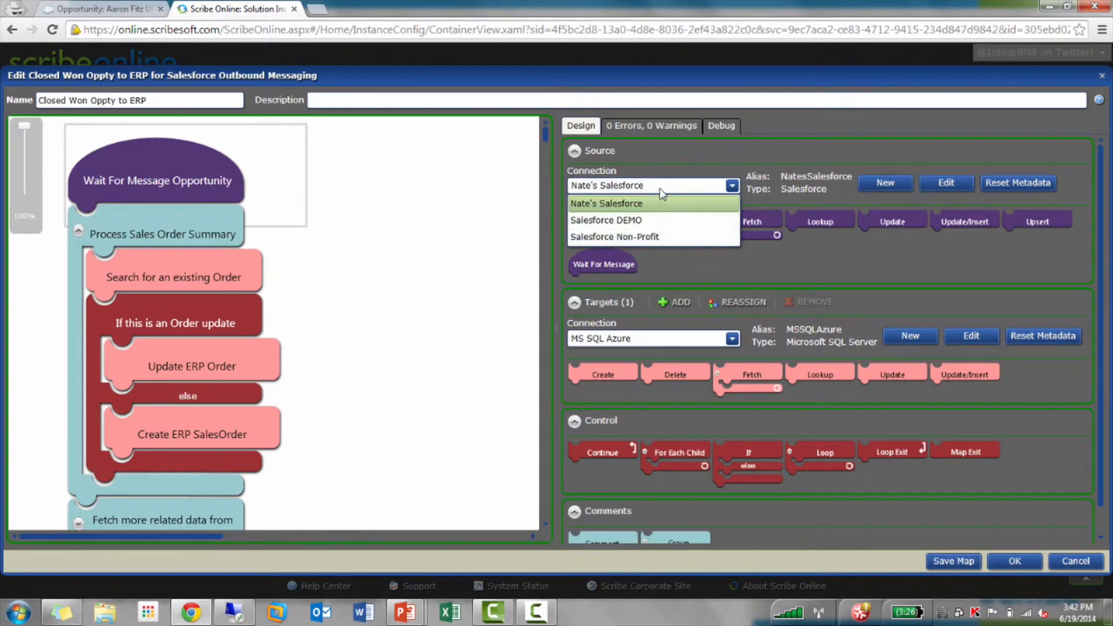
pyautogui.click(605, 203)
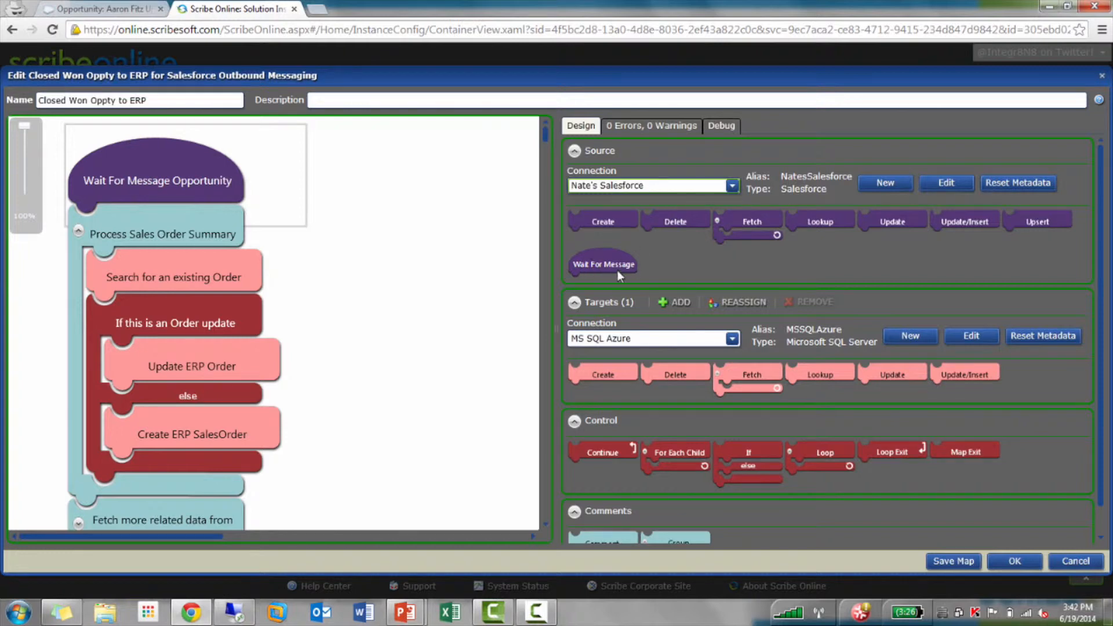
pyautogui.moveTo(429, 217)
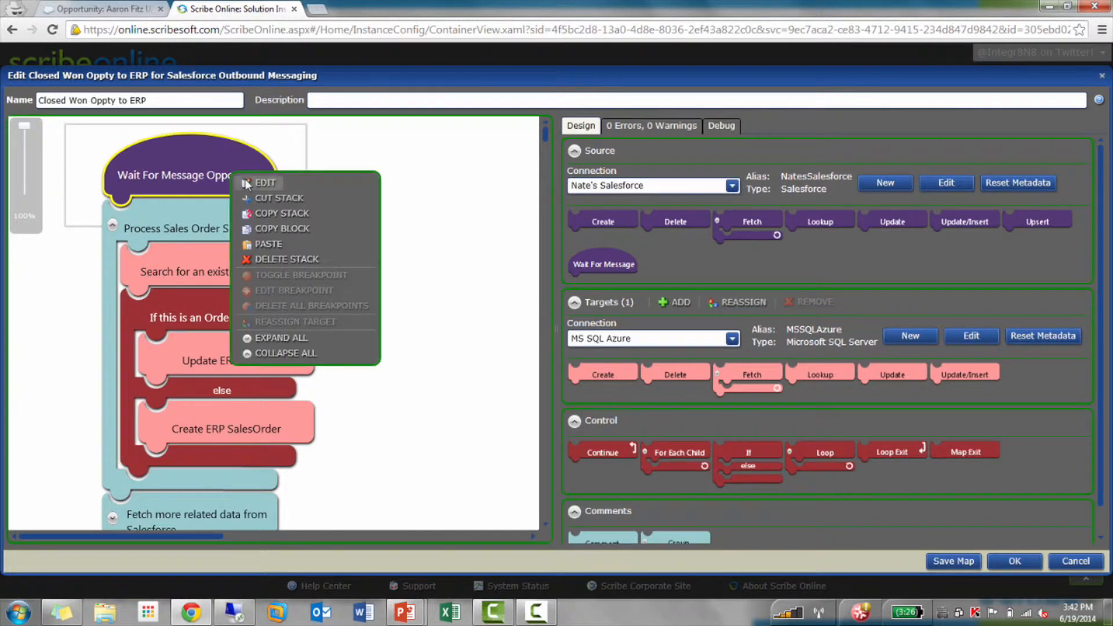
pyautogui.click(265, 182)
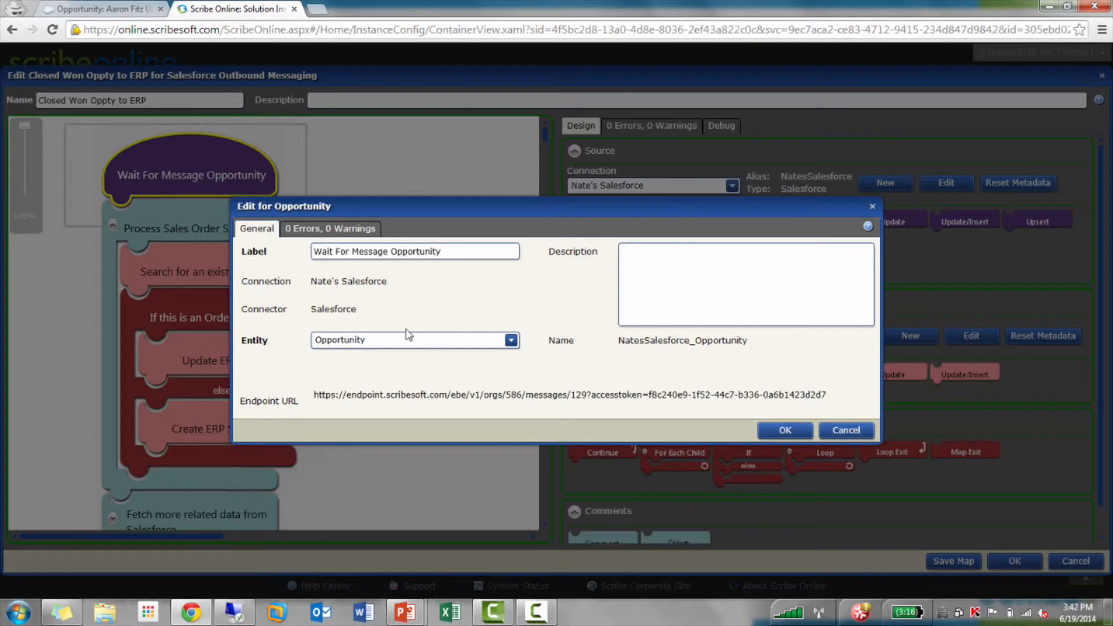
pyautogui.moveTo(376, 334)
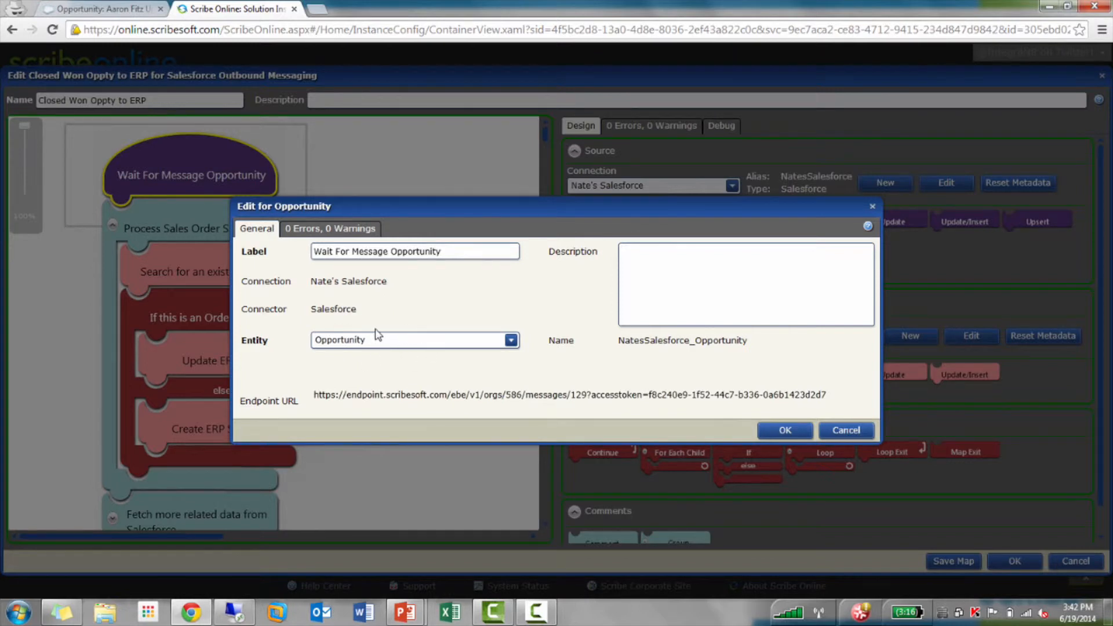
pyautogui.moveTo(414, 334)
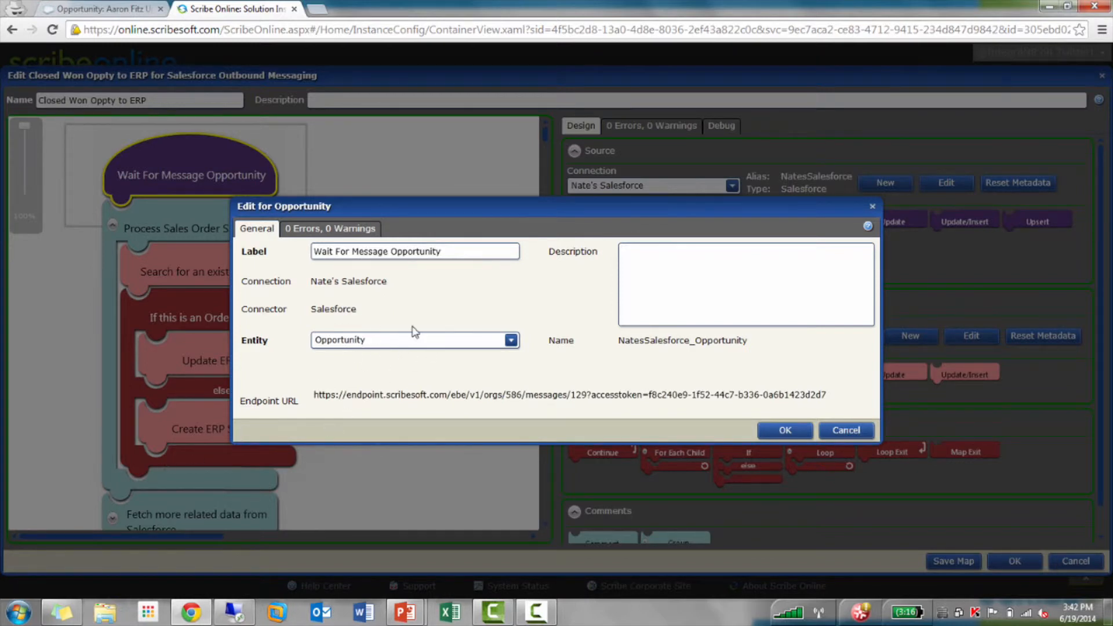
pyautogui.moveTo(417, 298)
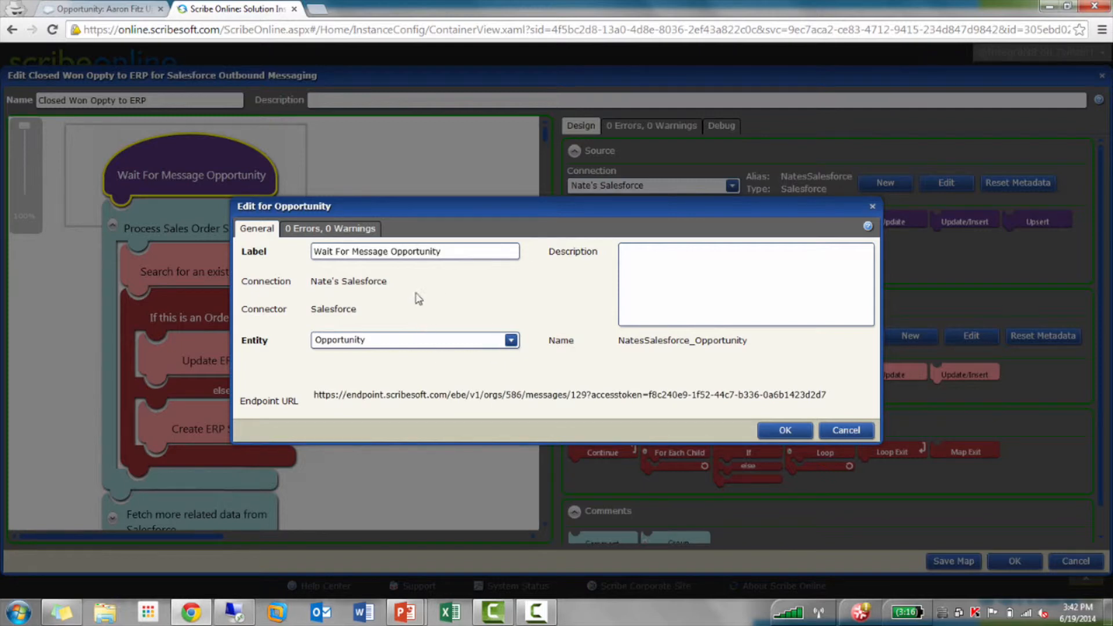
pyautogui.moveTo(434, 302)
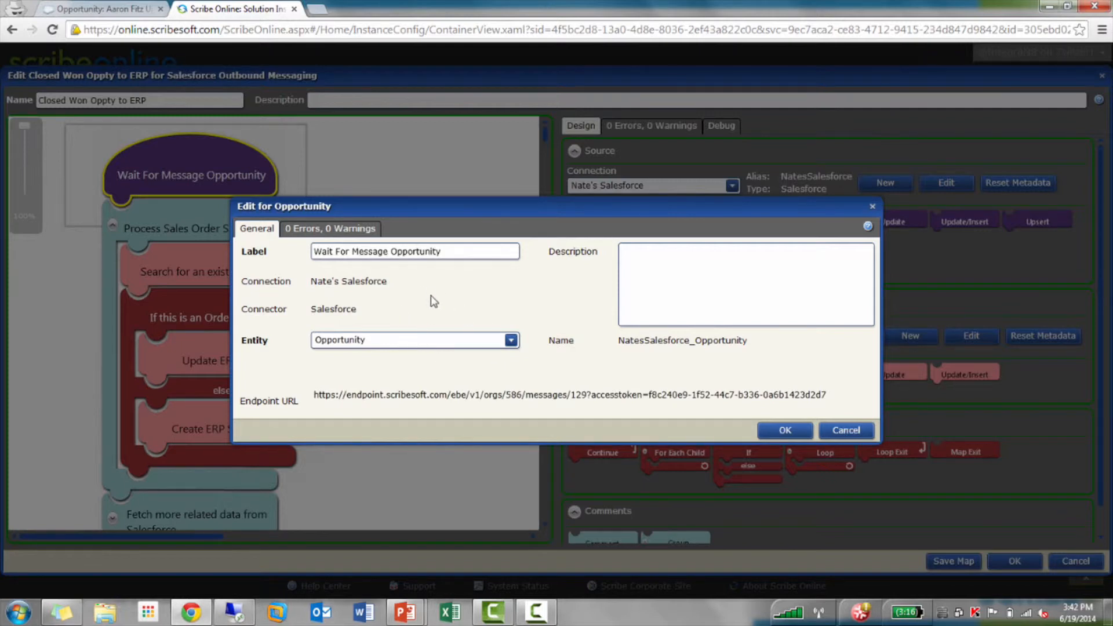
pyautogui.moveTo(404, 351)
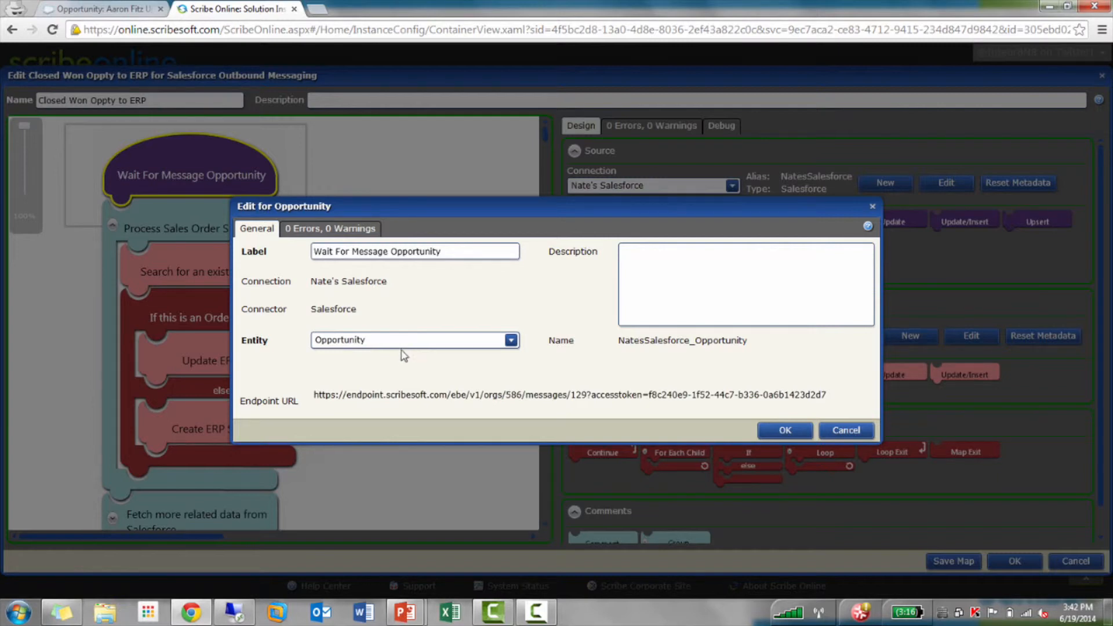
pyautogui.moveTo(445, 389)
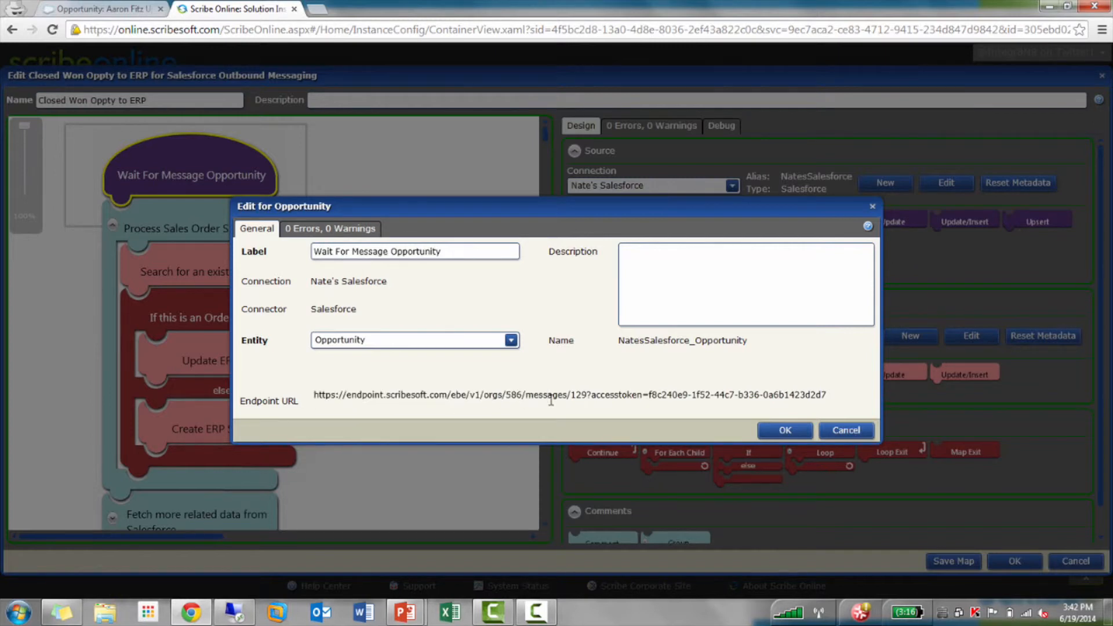
pyautogui.moveTo(550, 385)
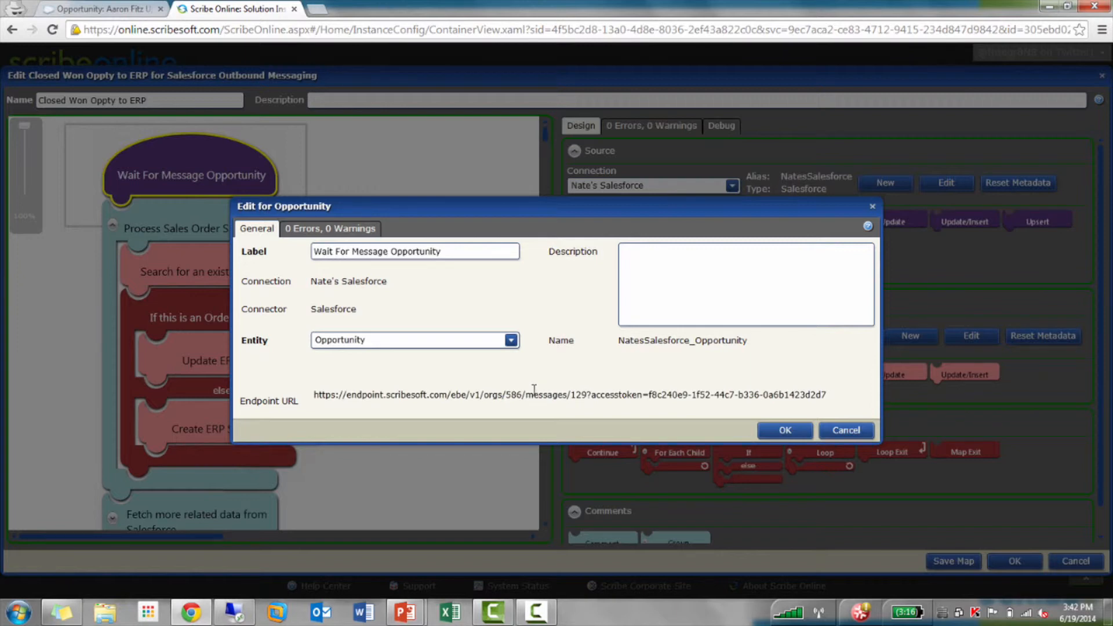
pyautogui.doubleClick(557, 394)
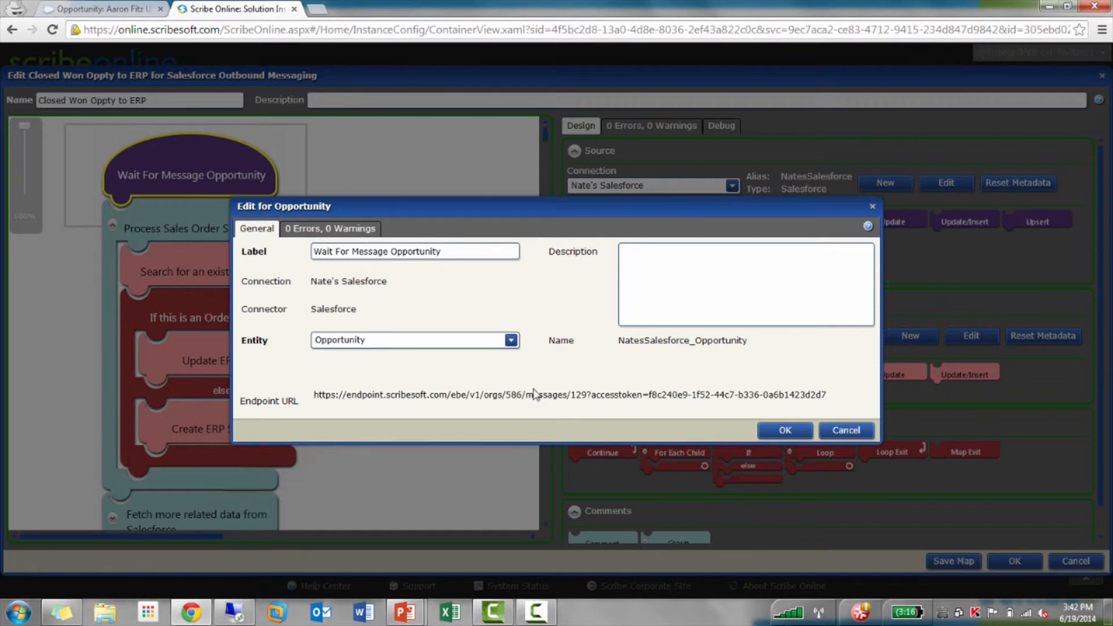
pyautogui.moveTo(539, 382)
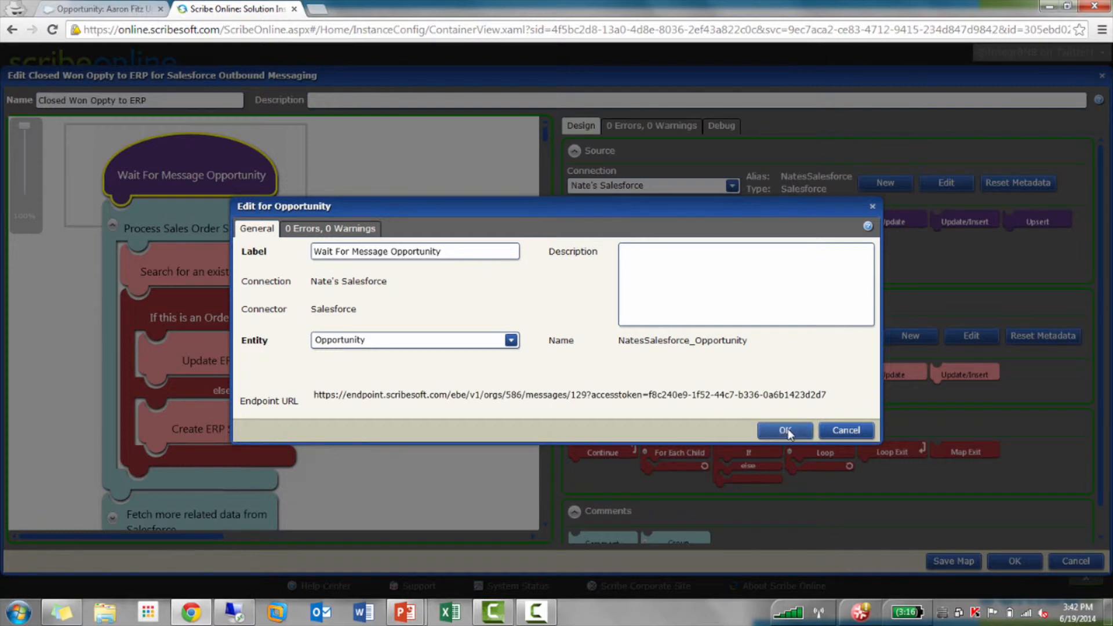
# Close the Opportunity settings, inspect the Order update steps, and scroll down to Fetch more related data
pyautogui.click(785, 430)
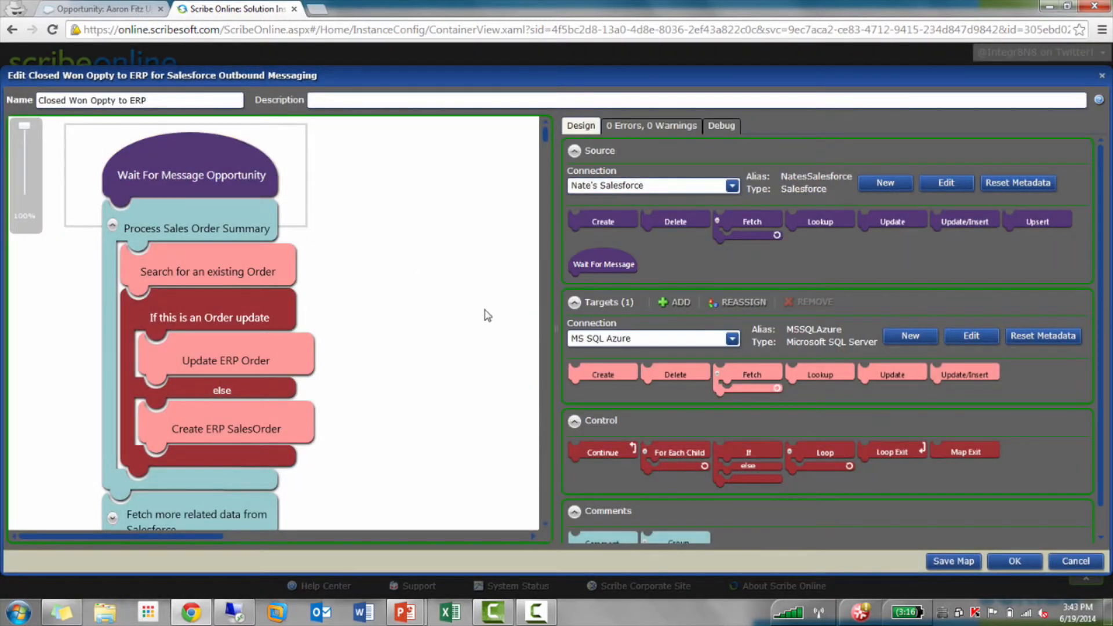
pyautogui.moveTo(407, 317)
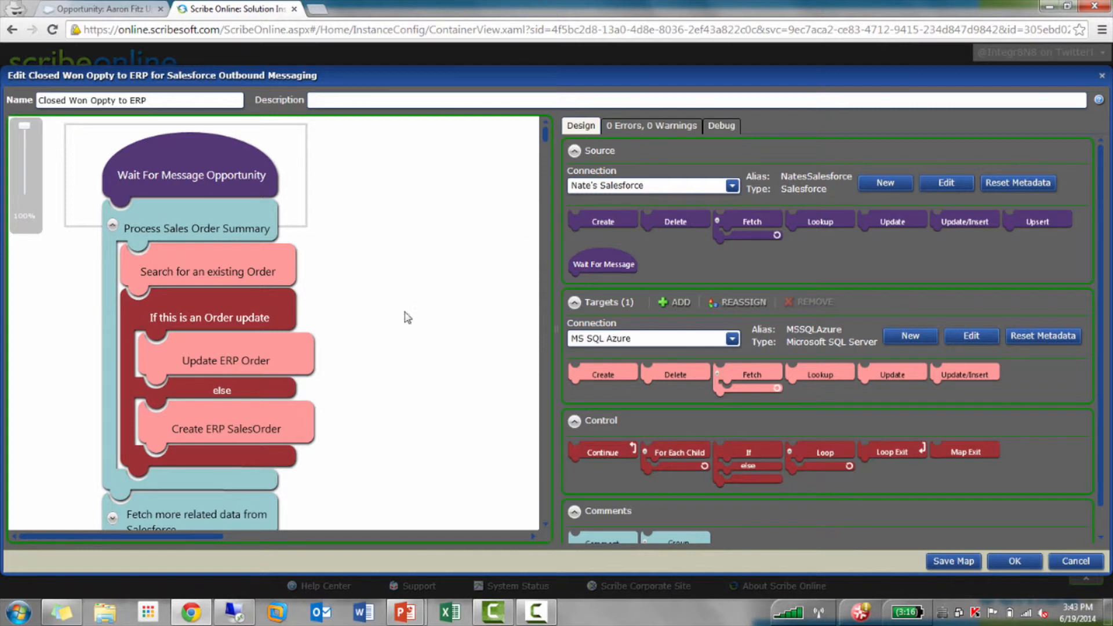
pyautogui.moveTo(600, 355)
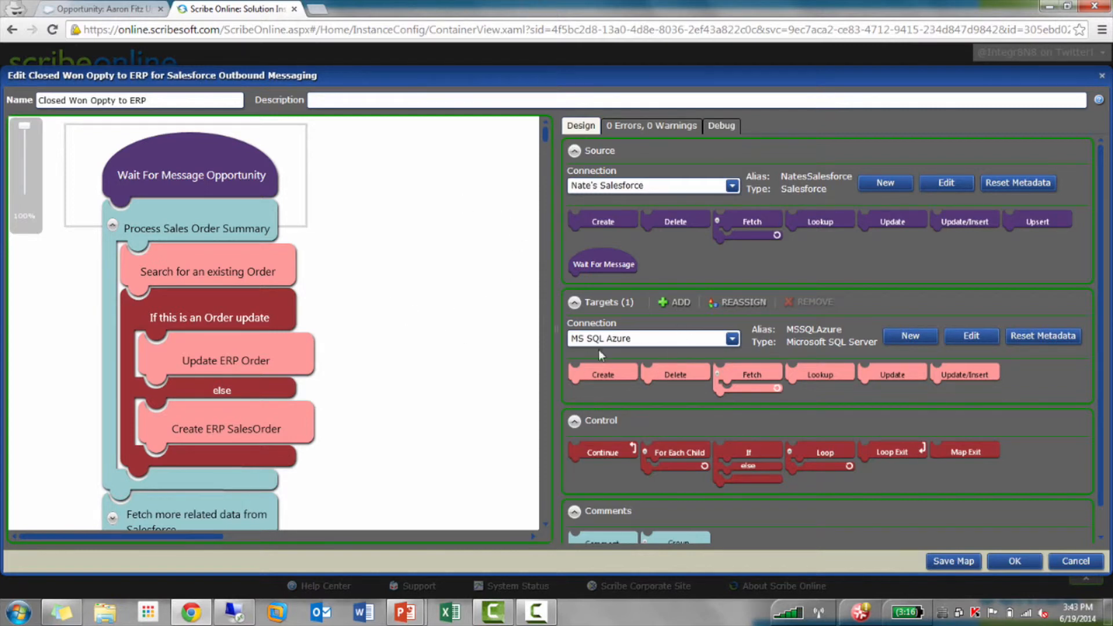
pyautogui.moveTo(696, 355)
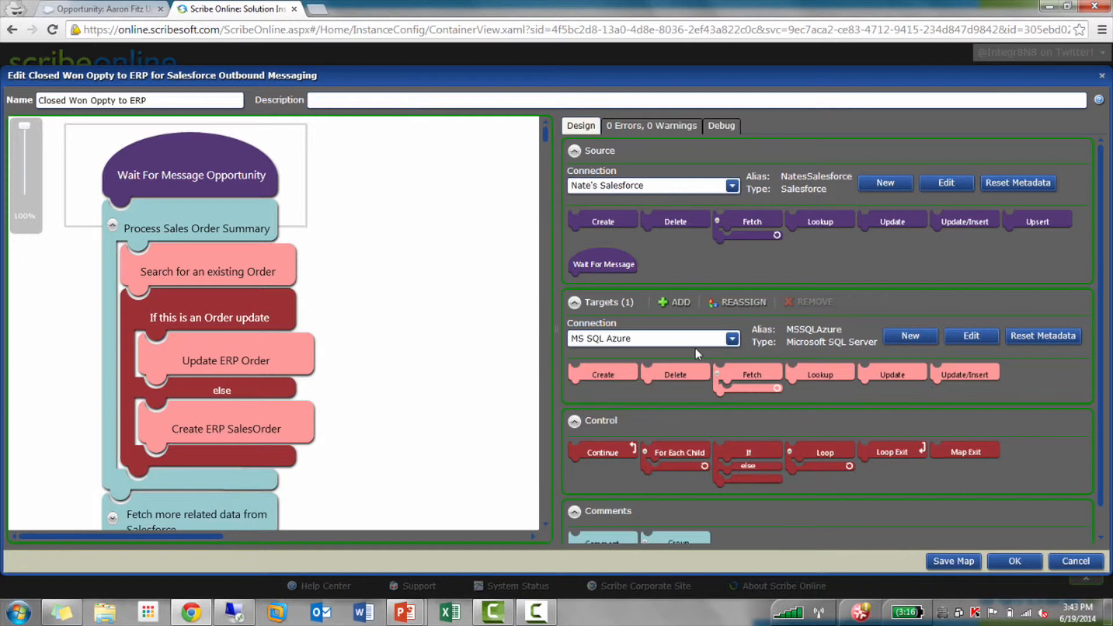
pyautogui.moveTo(284, 307)
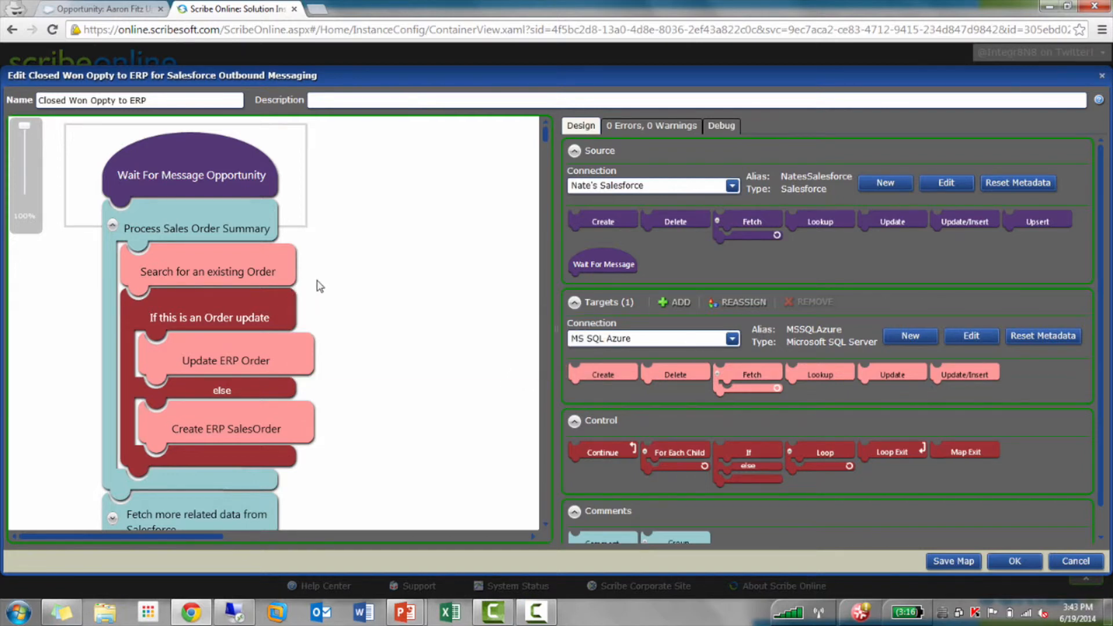
pyautogui.moveTo(521, 215)
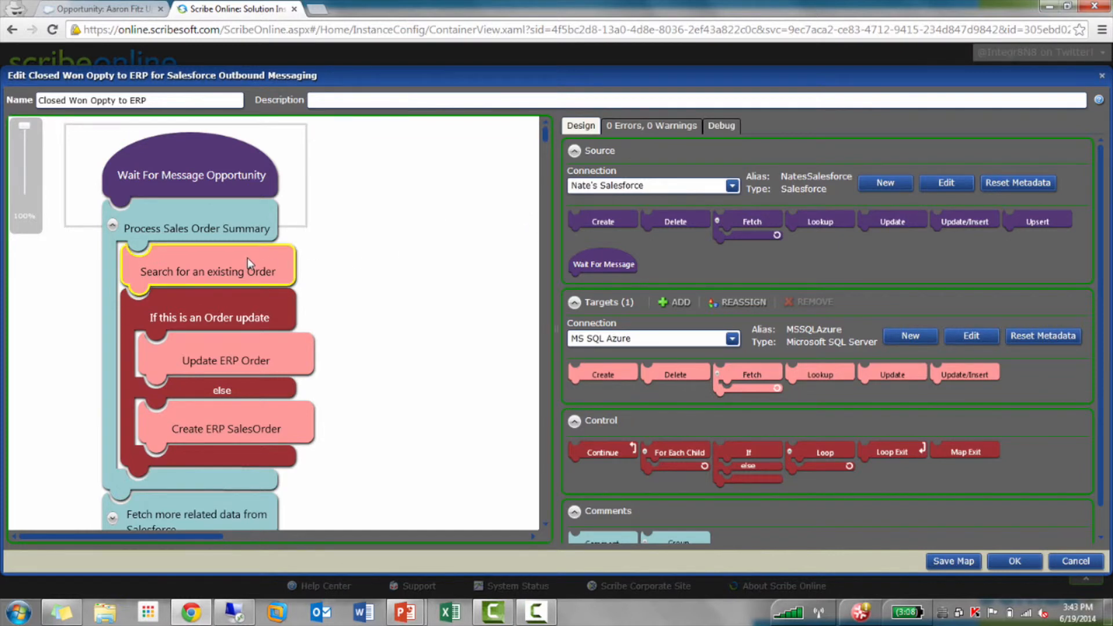
pyautogui.click(210, 317)
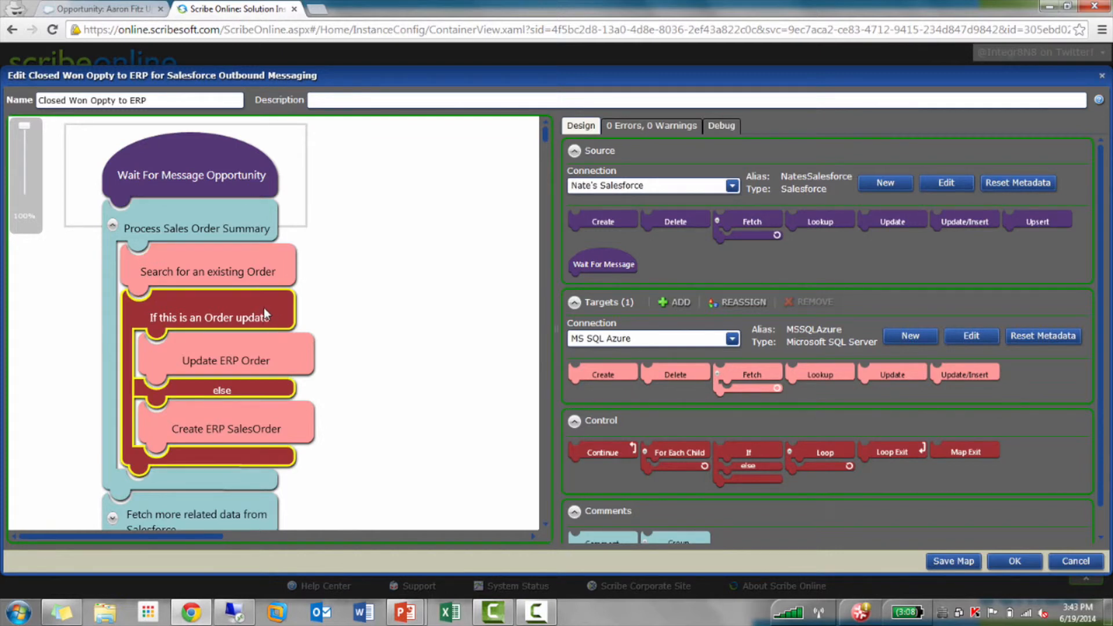
pyautogui.click(225, 360)
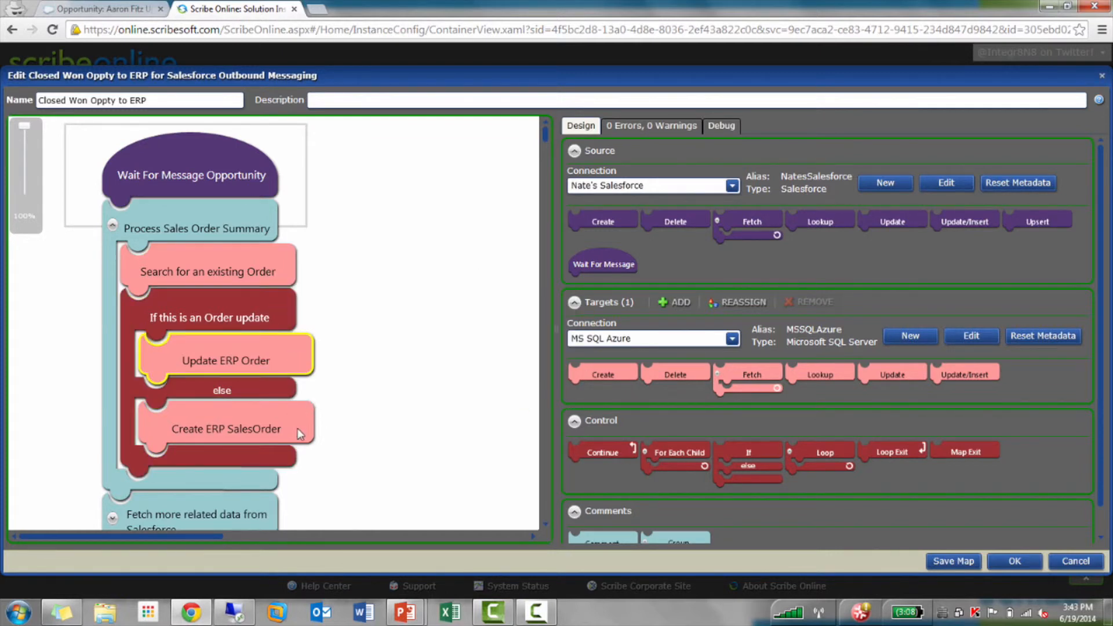
pyautogui.scroll(-3)
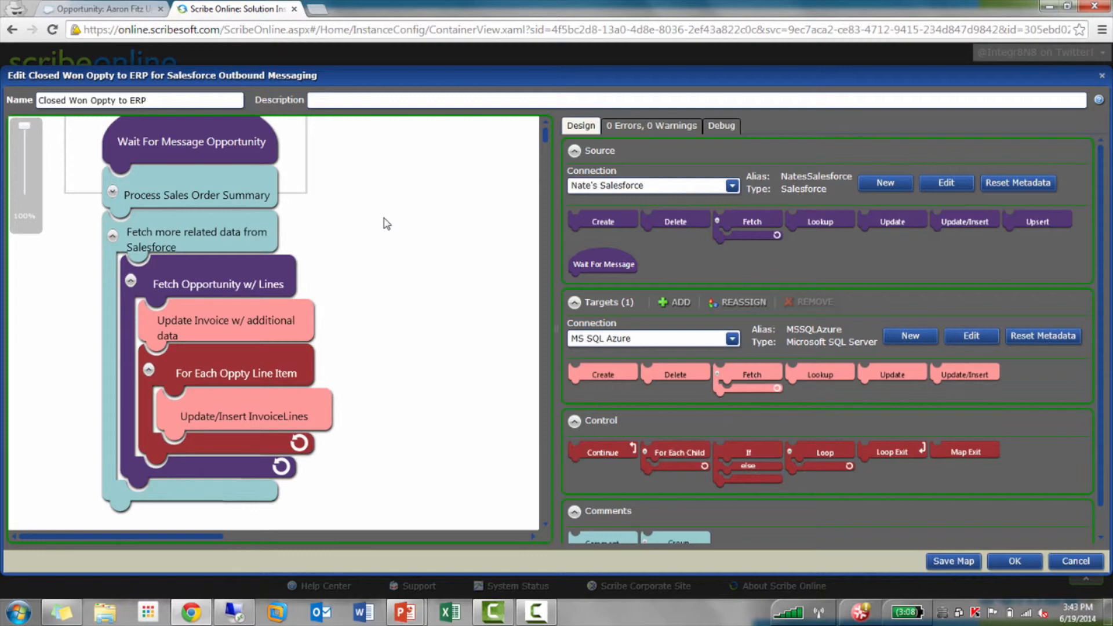
# Inspect the Fetch Opportunity w/ Lines settings: the Id filter and its Account, Campaign, OpportunityLineItem entities
pyautogui.rightClick(205, 284)
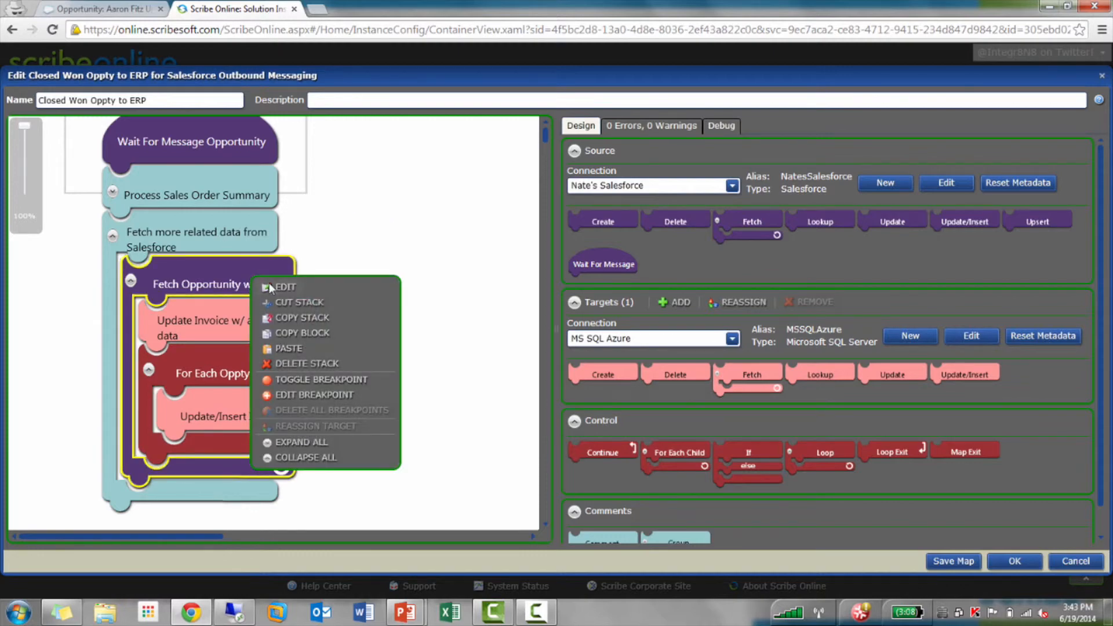
pyautogui.click(283, 286)
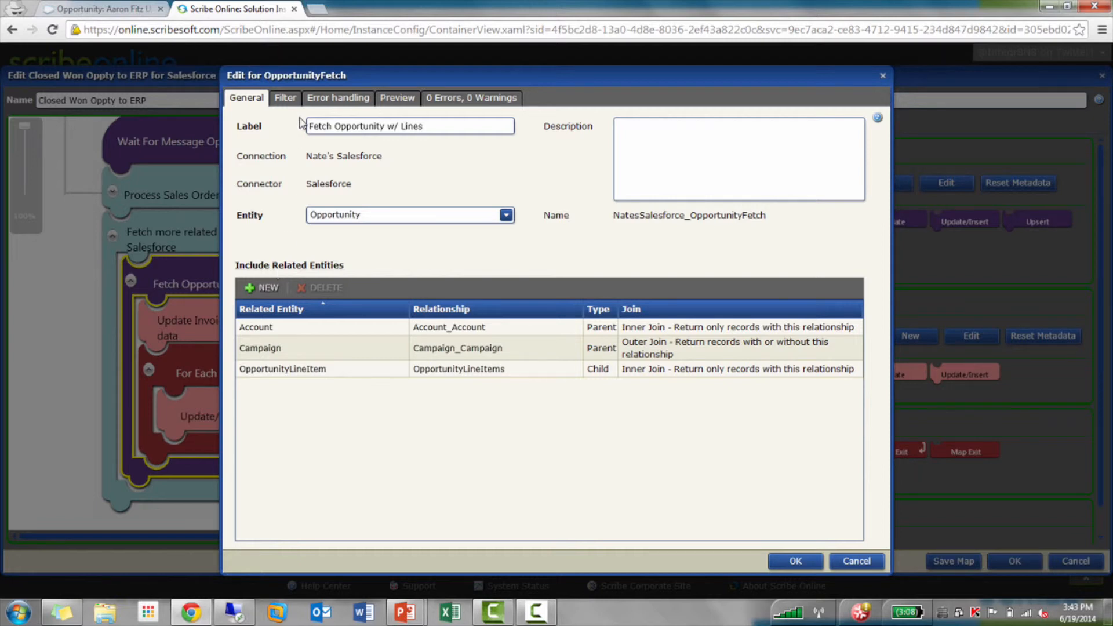
pyautogui.click(284, 97)
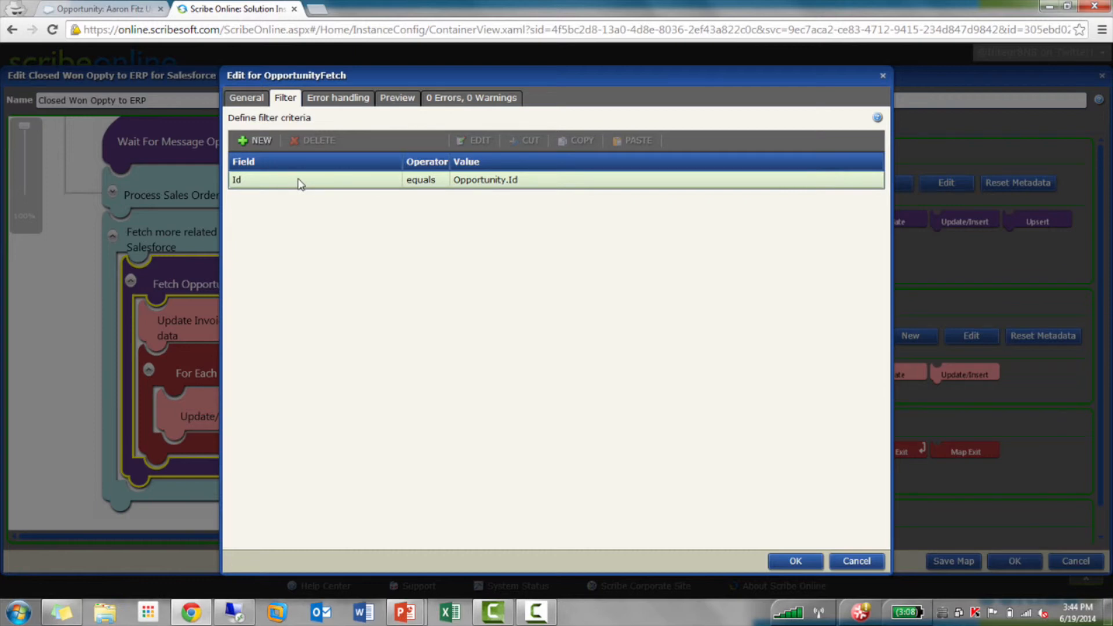
pyautogui.moveTo(329, 186)
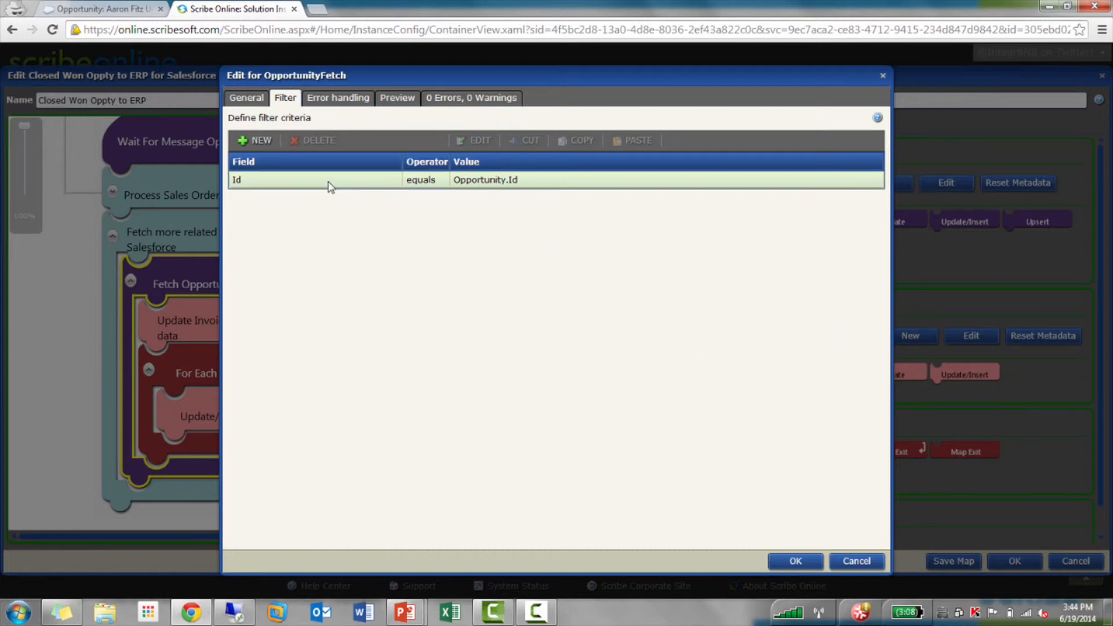
pyautogui.click(246, 97)
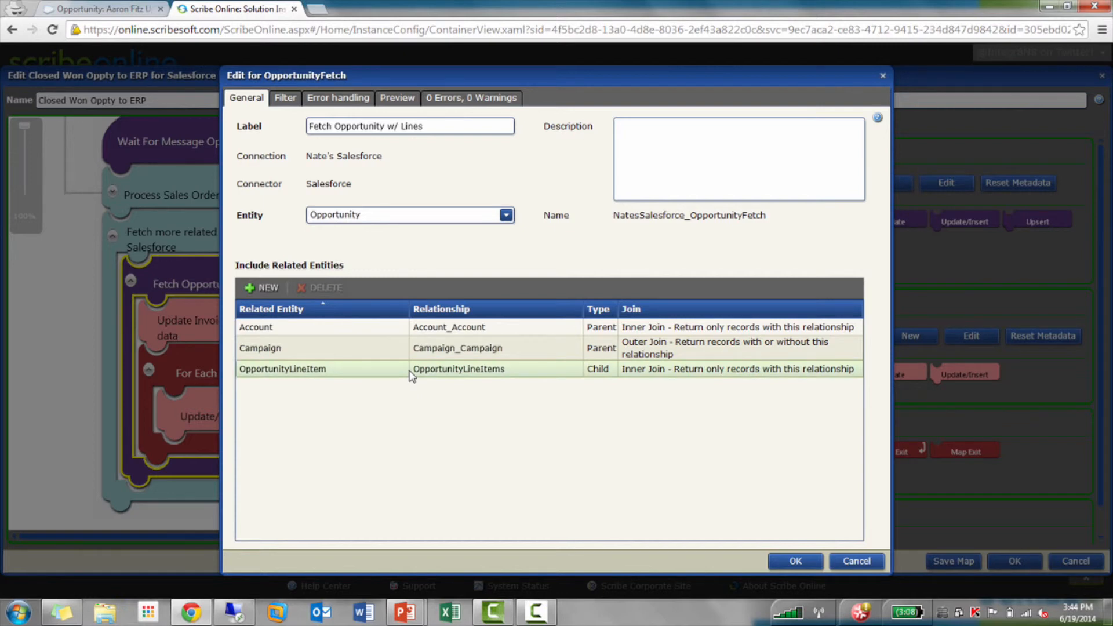
pyautogui.moveTo(488, 375)
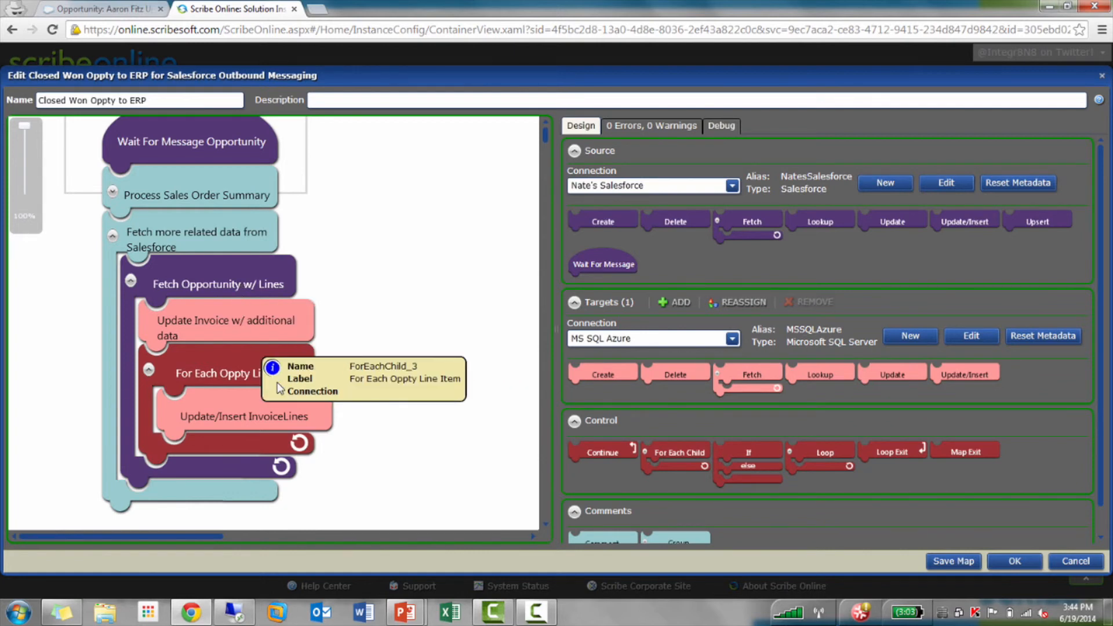
pyautogui.moveTo(241, 415)
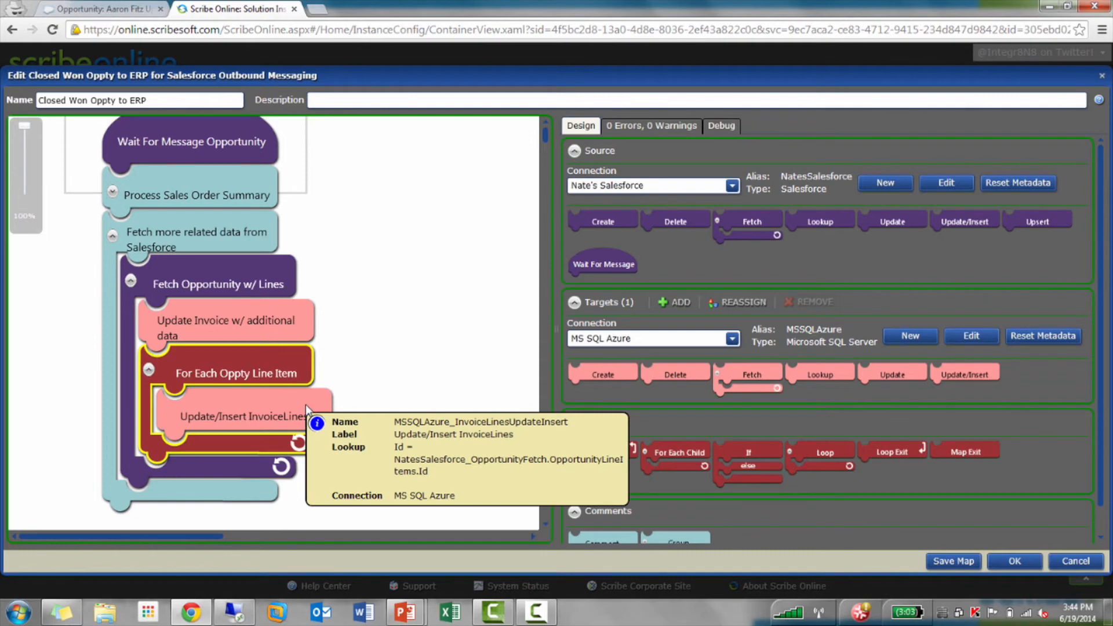
pyautogui.moveTo(316, 390)
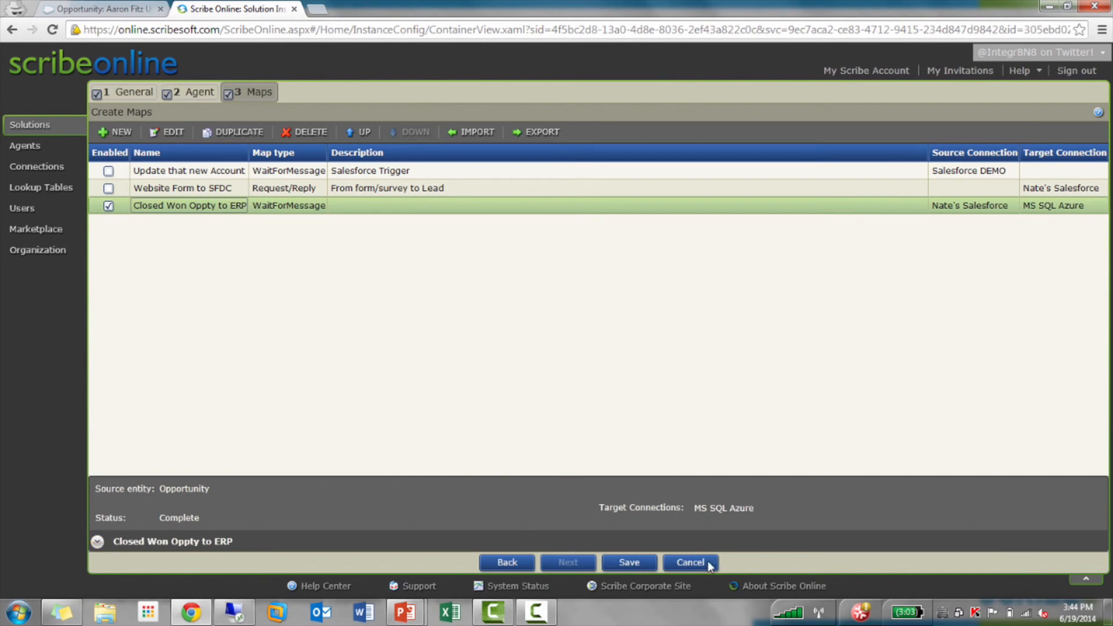
# Leave the solution wizard and view Salesforce Outbound Messaging's execution history
pyautogui.click(689, 562)
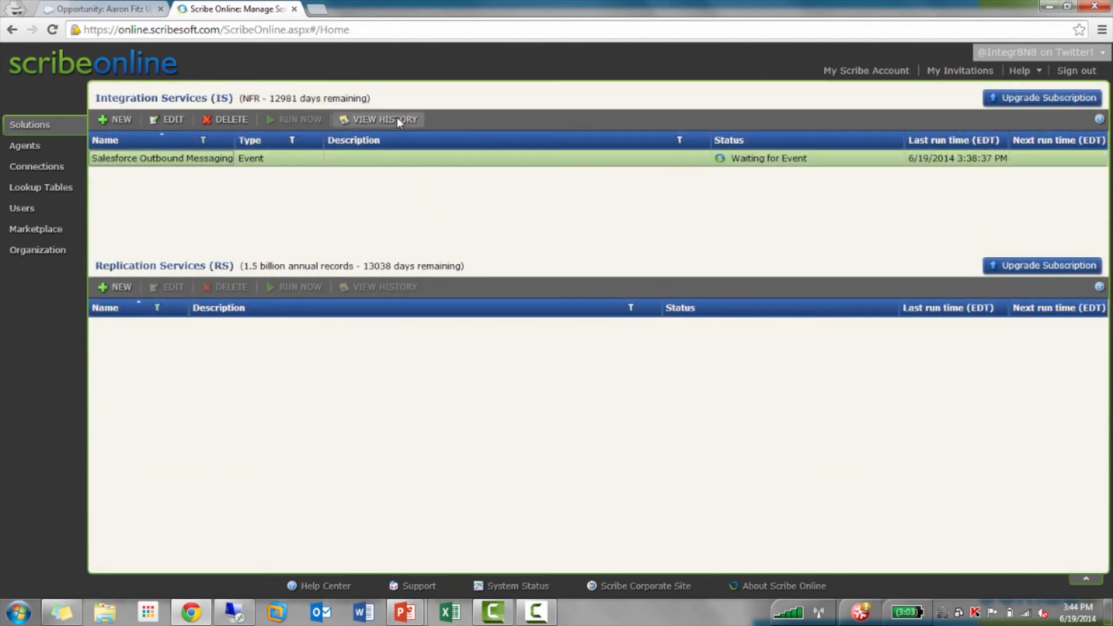
pyautogui.click(383, 118)
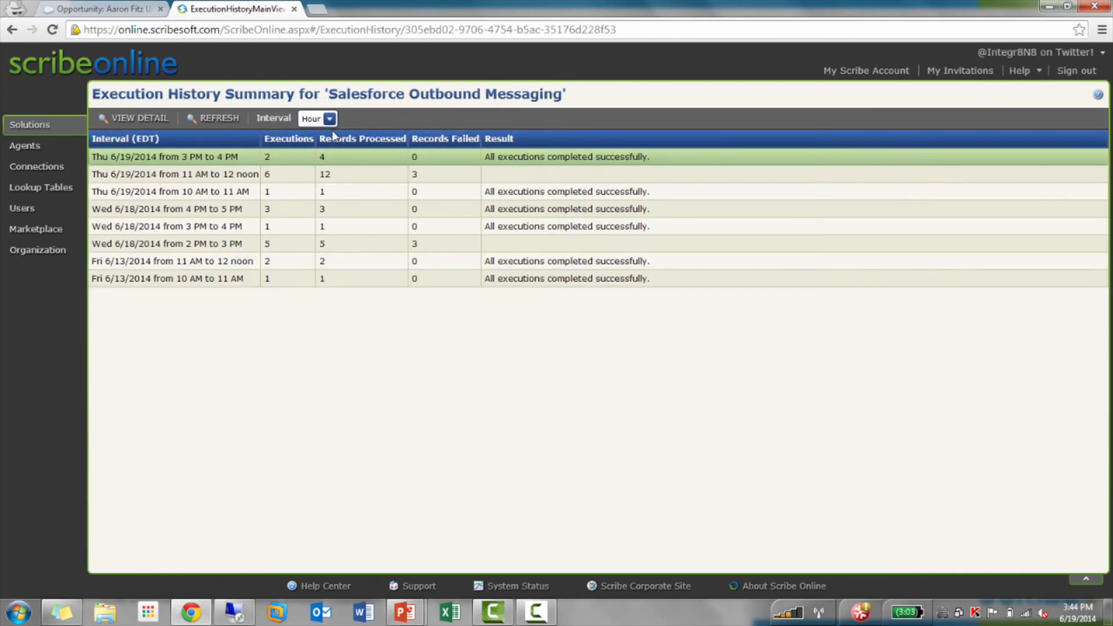
pyautogui.moveTo(337, 158)
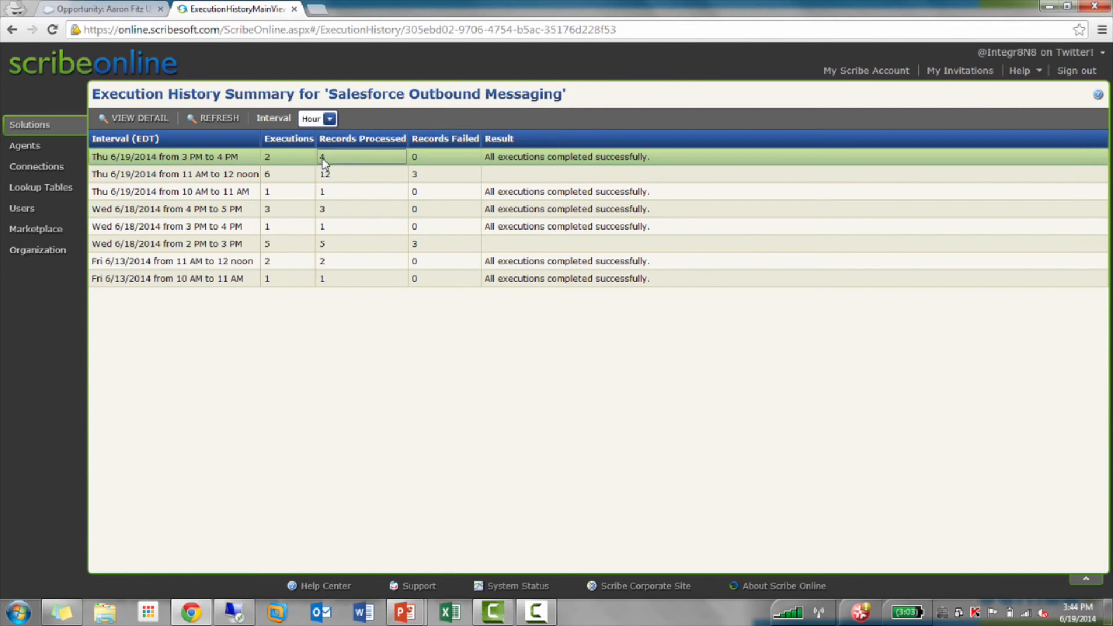
# Open the individual run details for the Thu 6/19/2014 3 PM to 4 PM interval
pyautogui.click(327, 118)
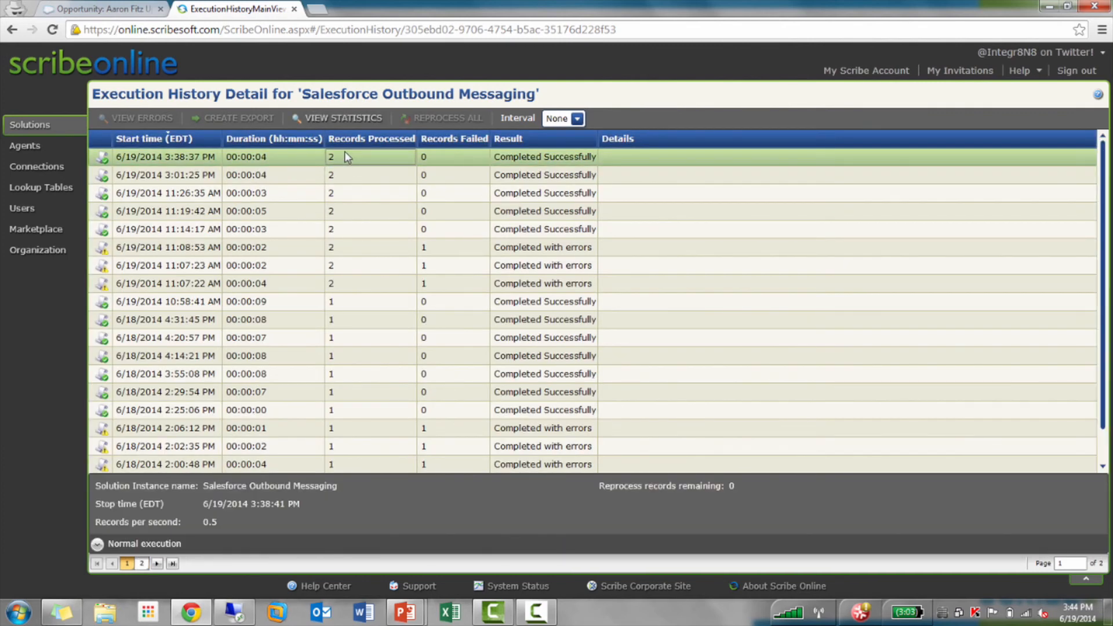
pyautogui.moveTo(409, 495)
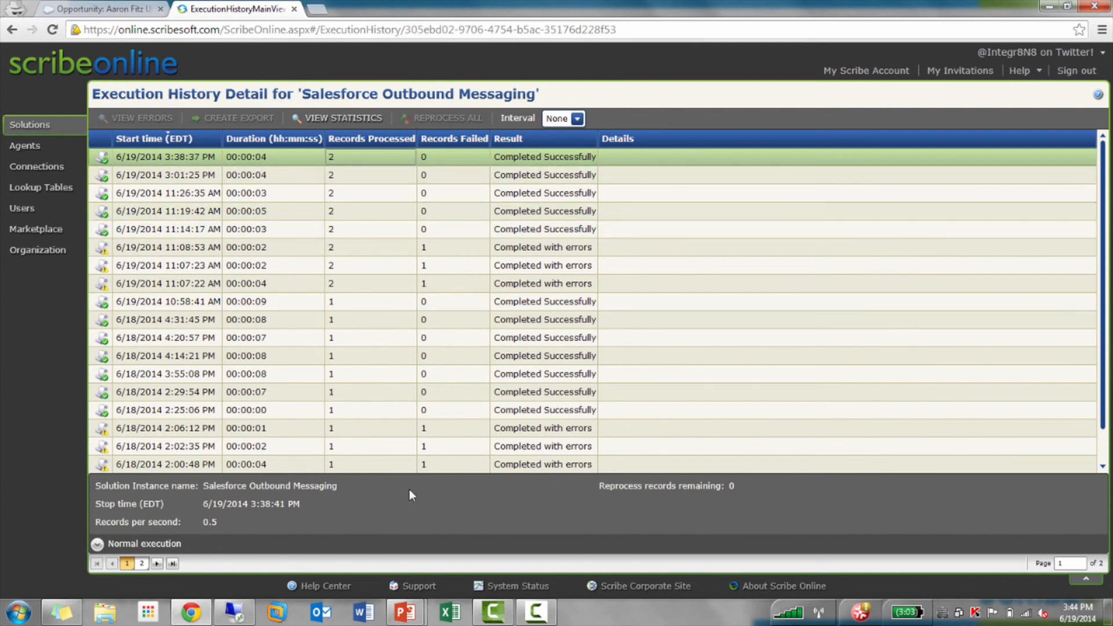